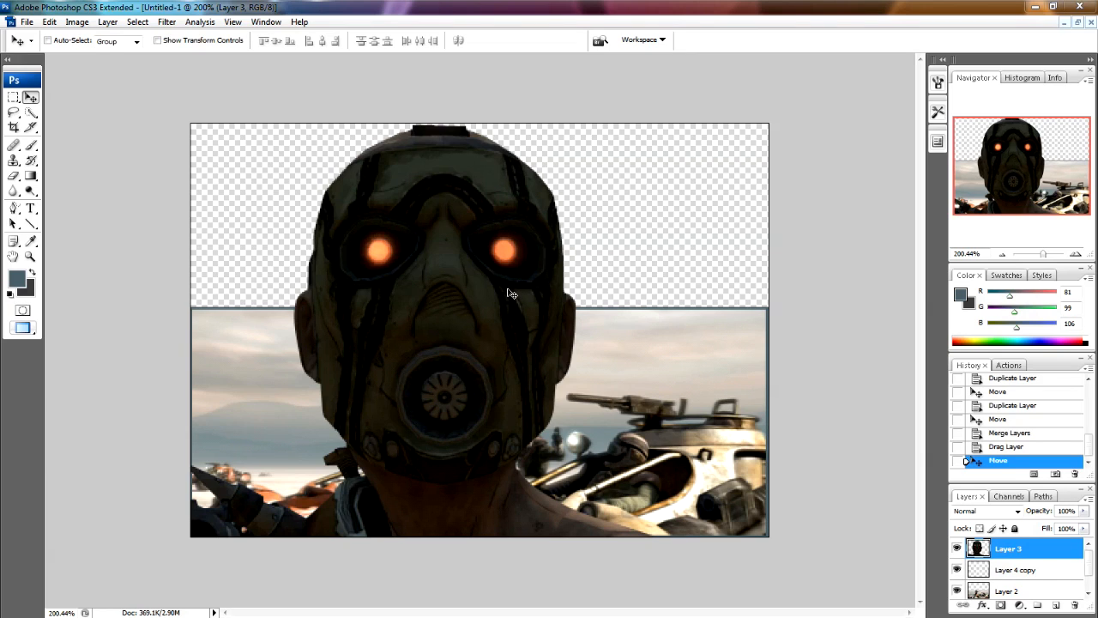
mouse_move(477, 292)
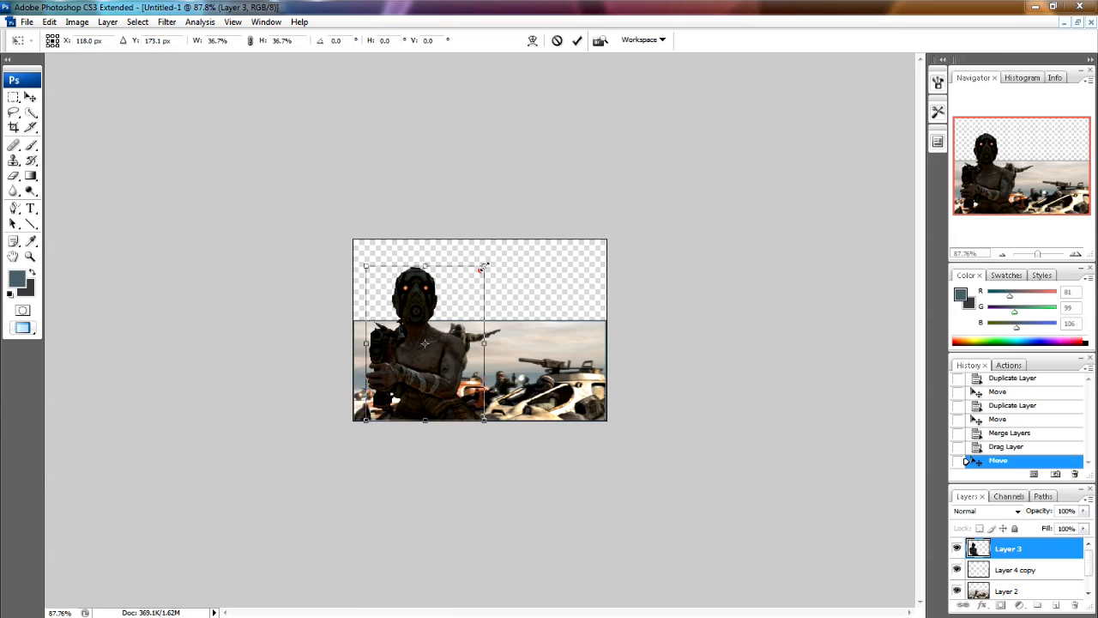
Scale the cut-out character down to about 40% and position it on the banner's left.
drag(482, 267, 495, 253)
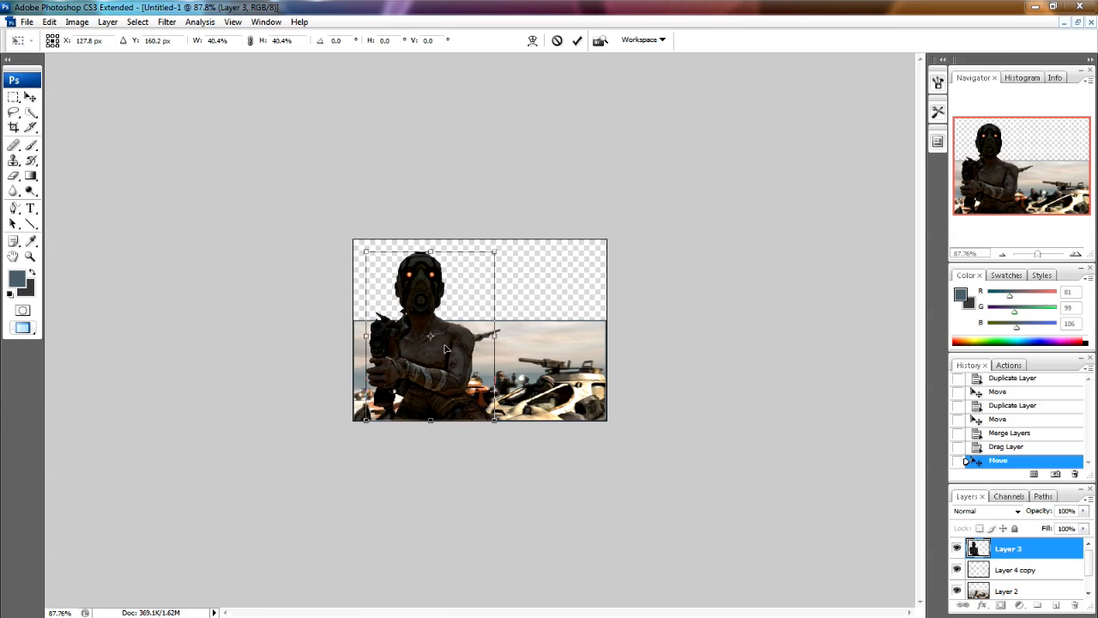
mouse_move(465, 397)
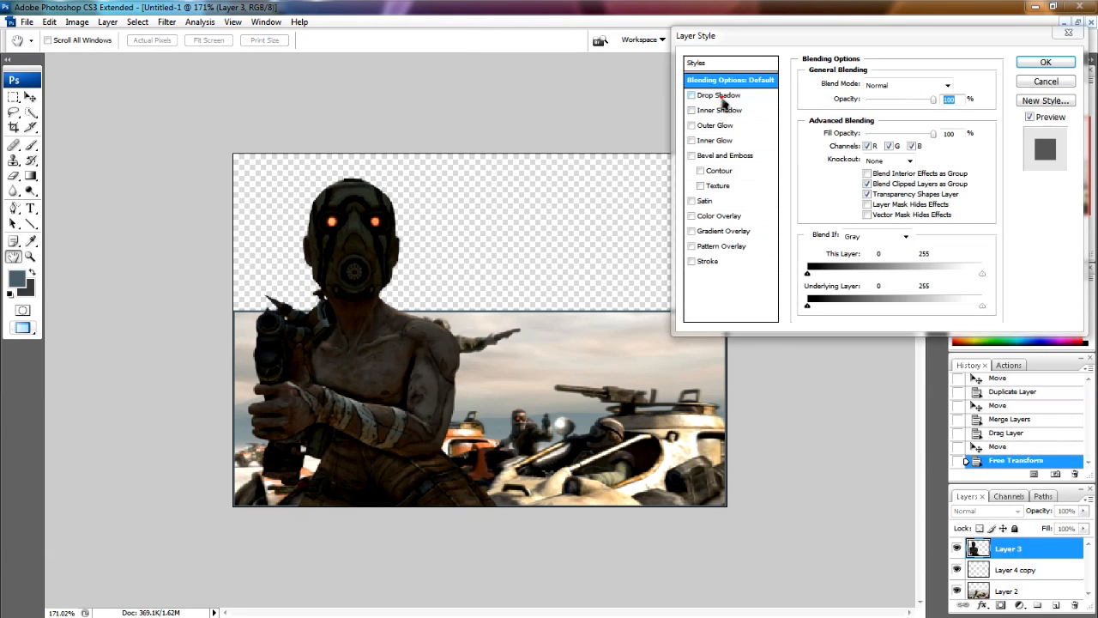
Add a more opaque, wider drop shadow and a bevel with adjusted depth and size to the character.
click(691, 94)
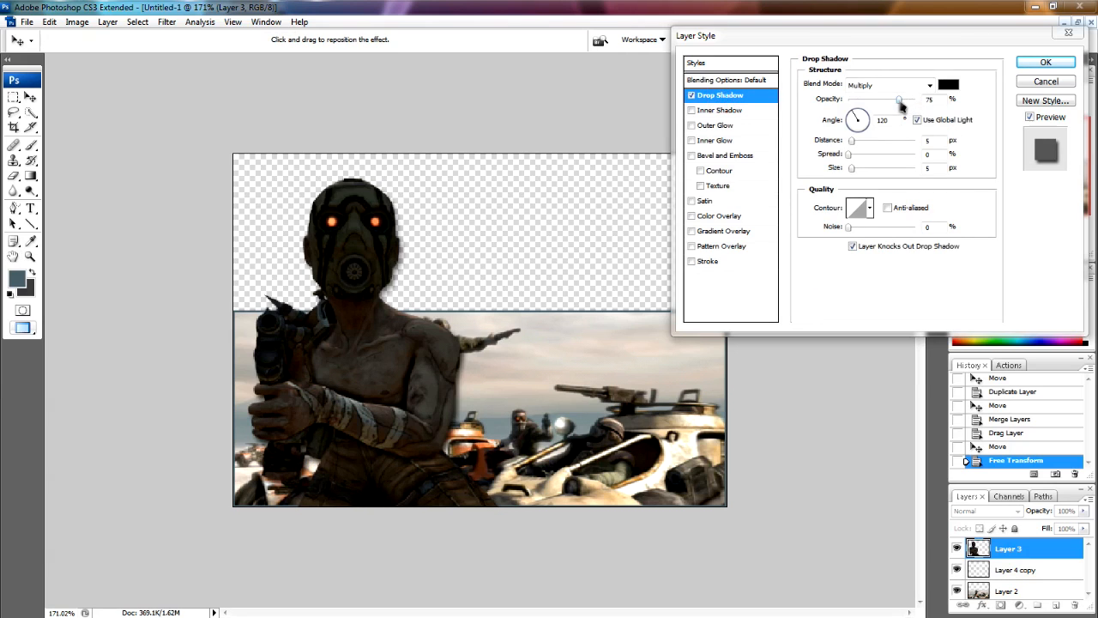
drag(899, 99, 907, 99)
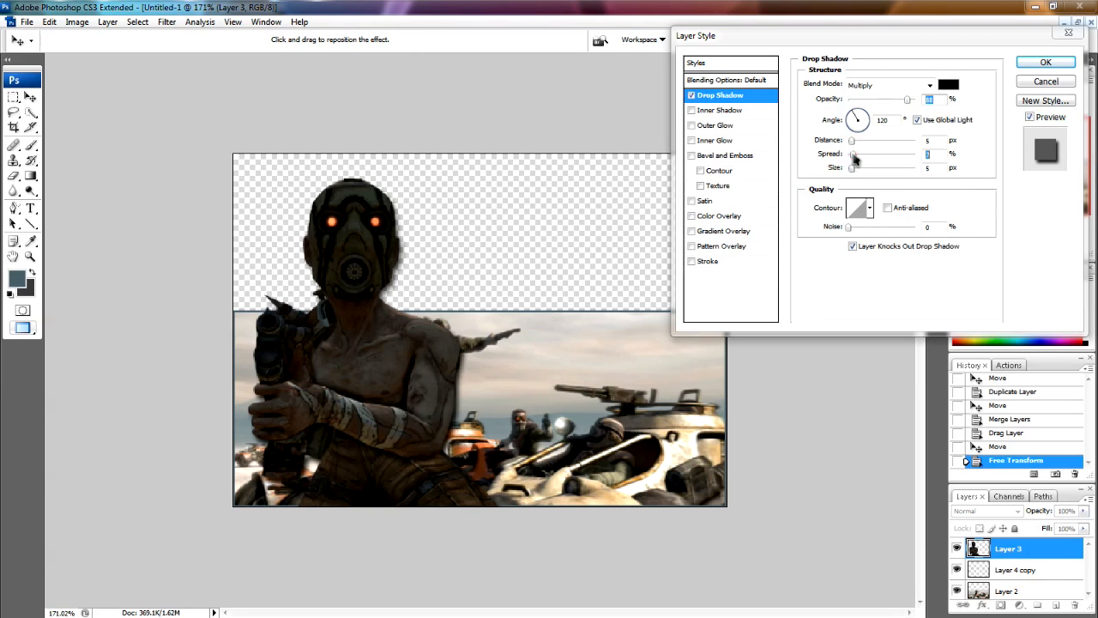
drag(851, 140, 854, 140)
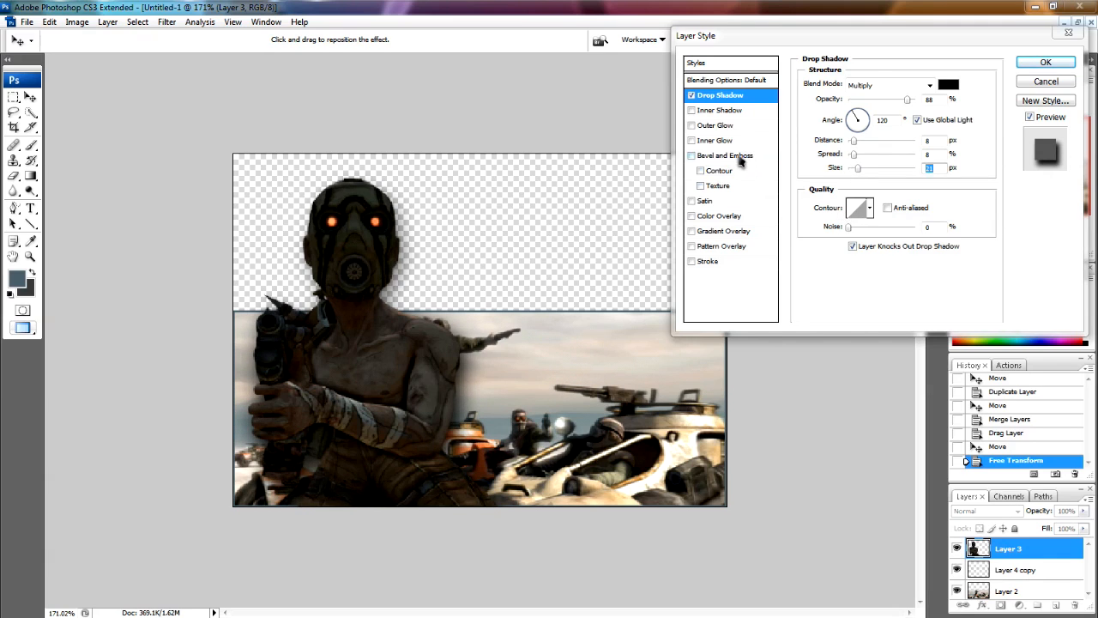
mouse_move(738, 159)
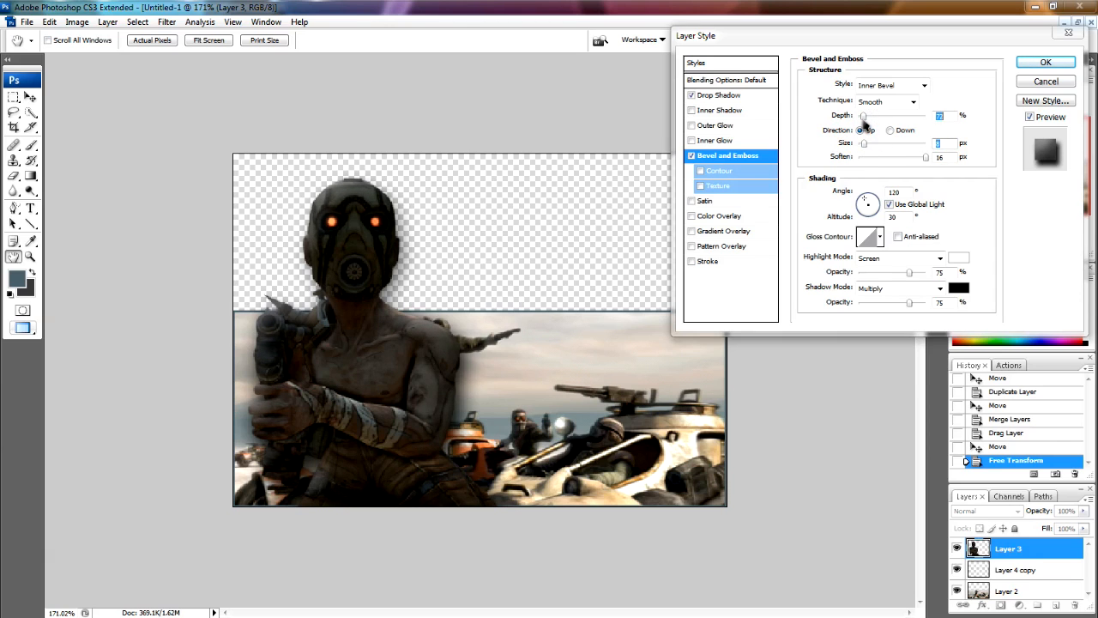
click(860, 130)
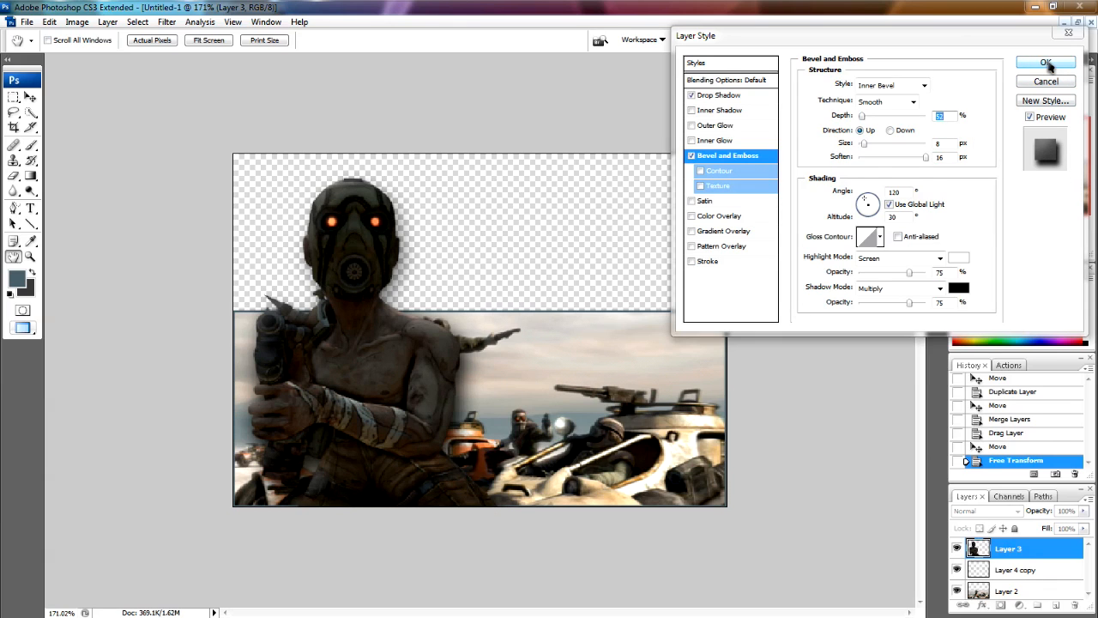
click(1035, 62)
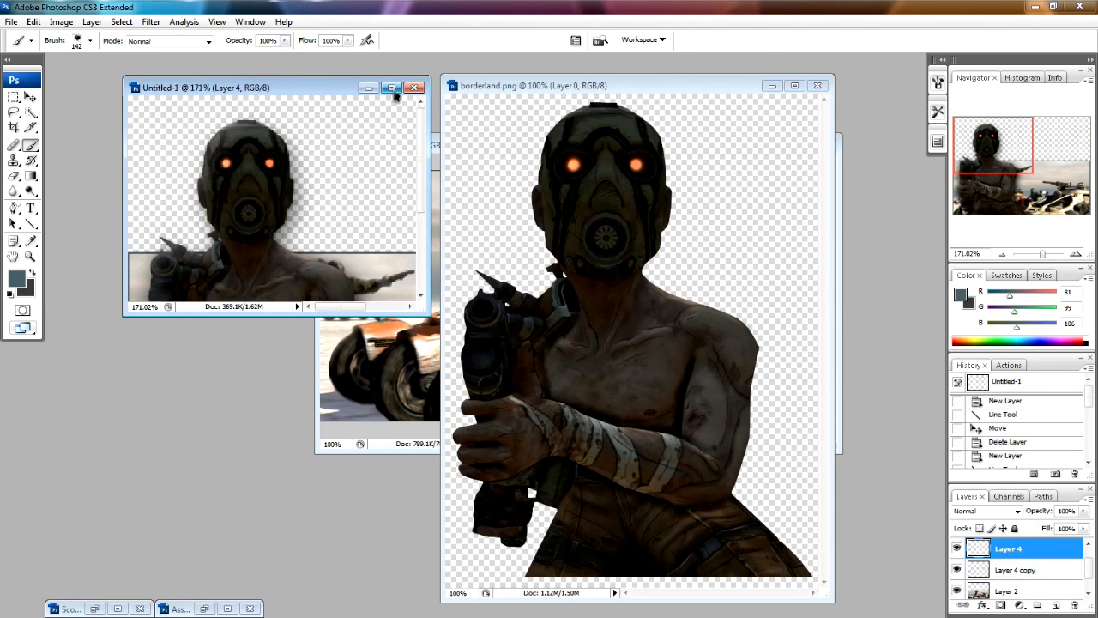
Maximize the banner window and stamp splatter brushes around the character's head and background.
click(388, 86)
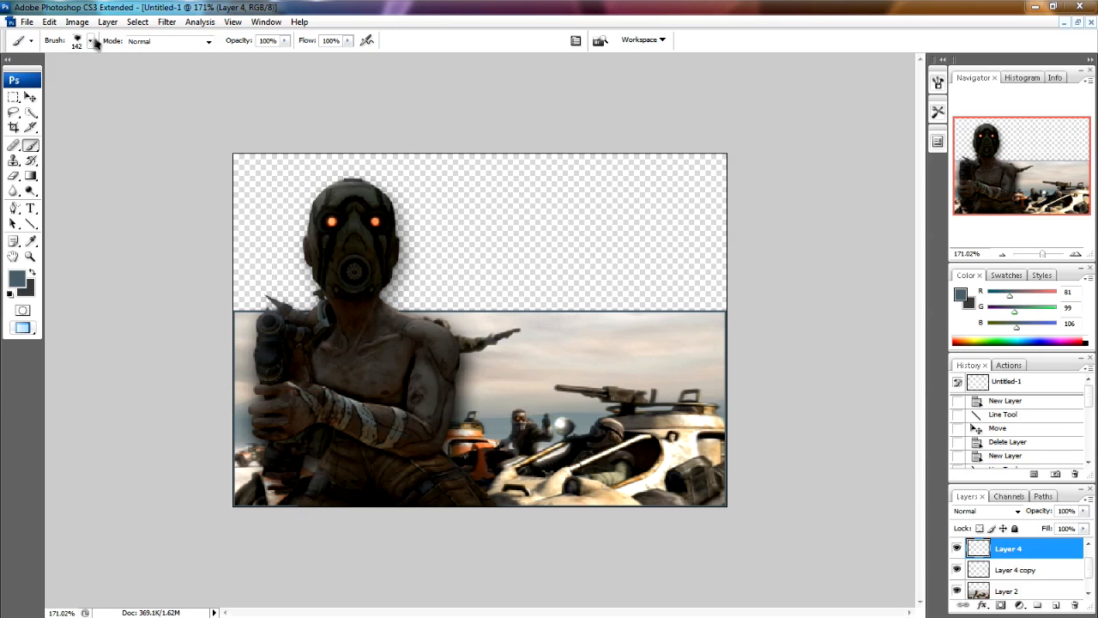
click(92, 44)
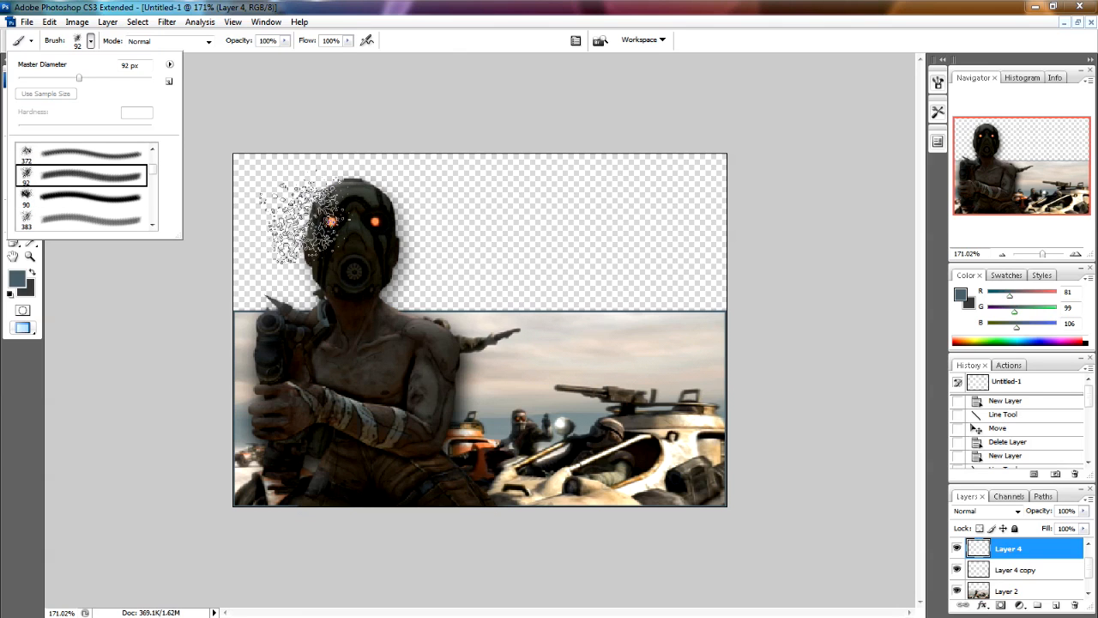
drag(300, 206, 703, 309)
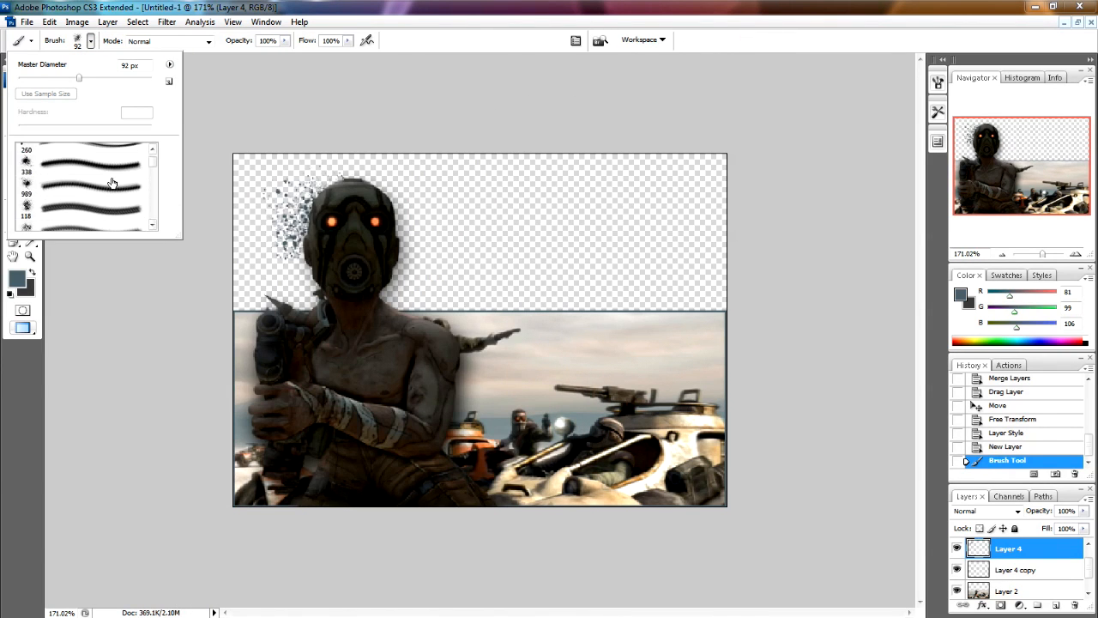
mouse_move(109, 183)
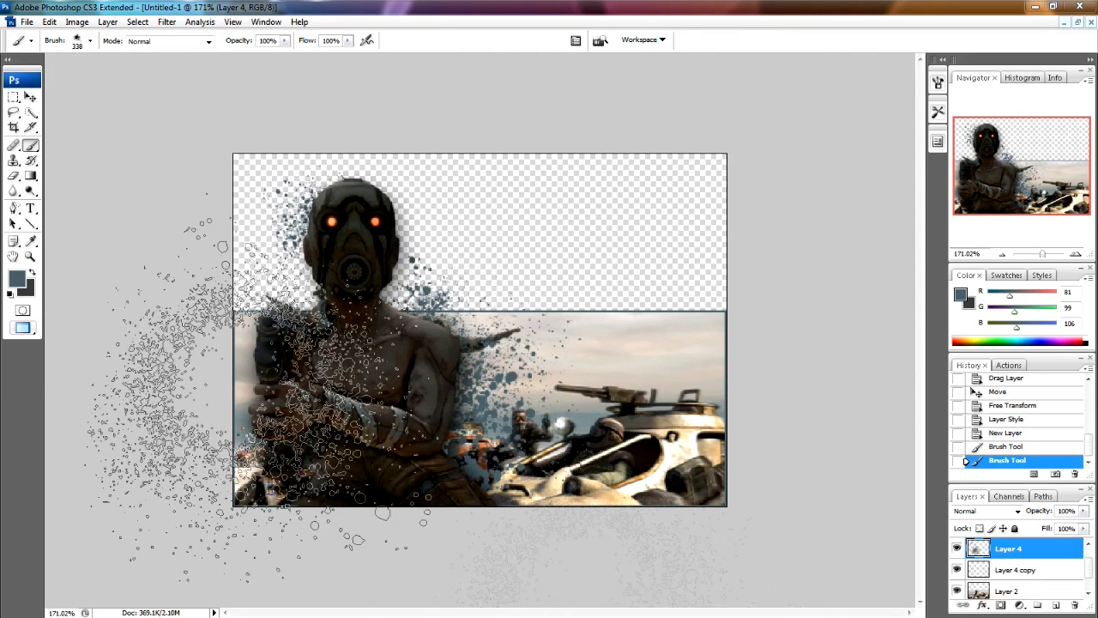
click(85, 41)
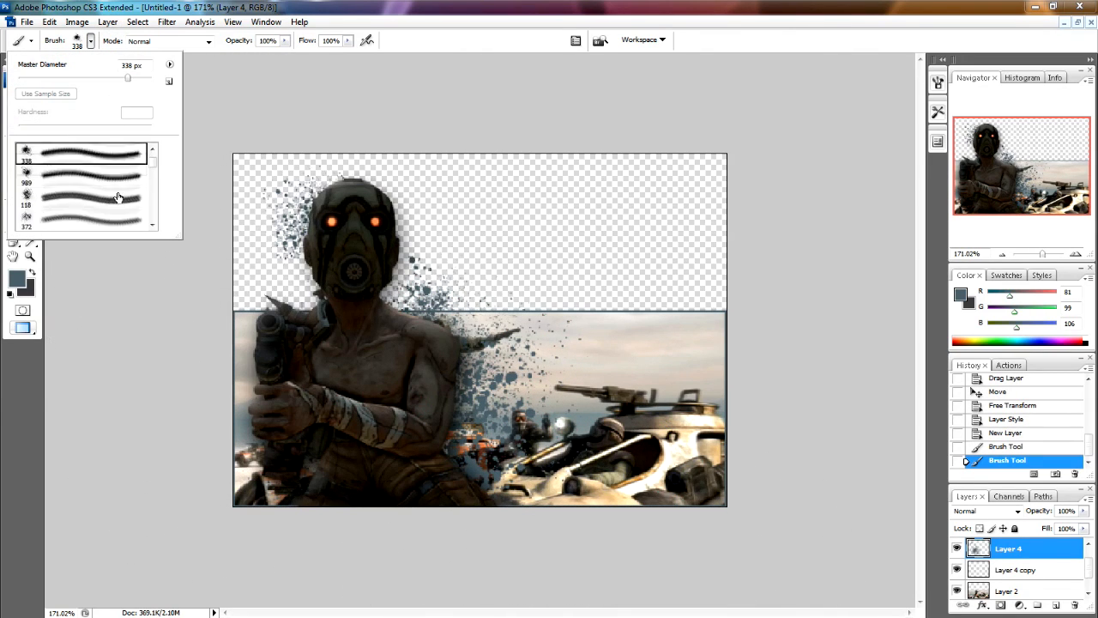
scroll(down, 3)
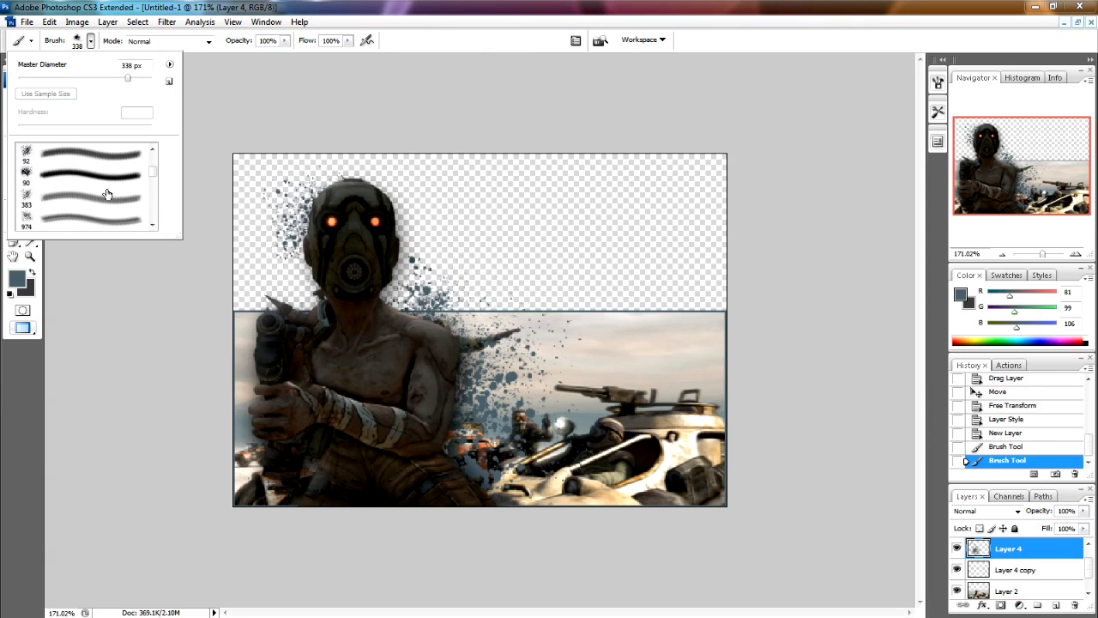
scroll(down, 3)
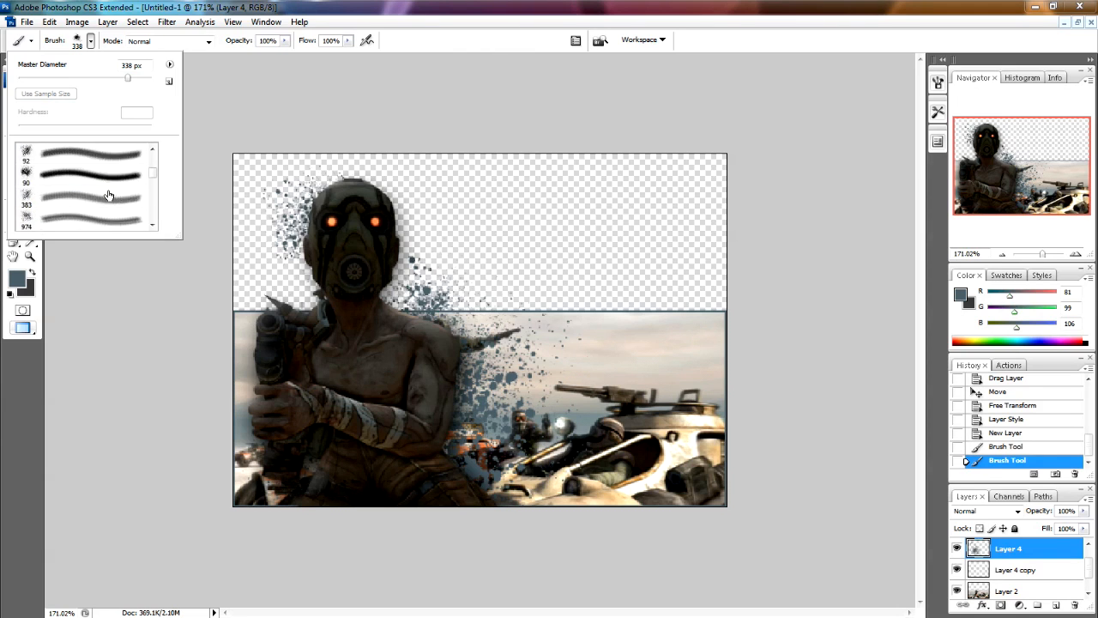
click(108, 192)
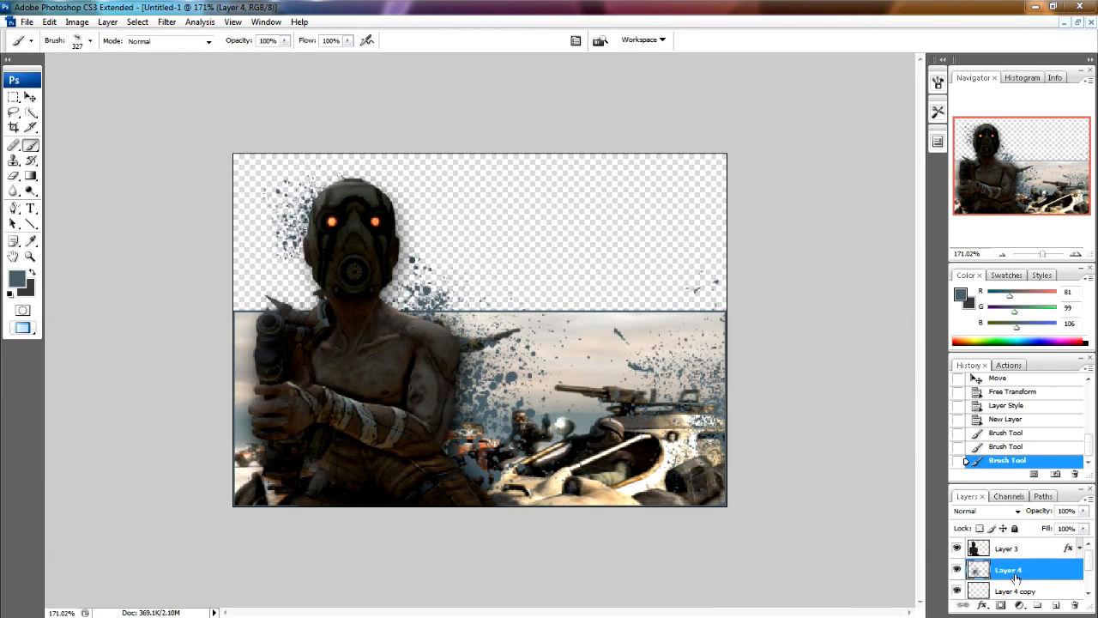
Add a new empty layer above the character and browse the splatter brush presets.
click(1020, 548)
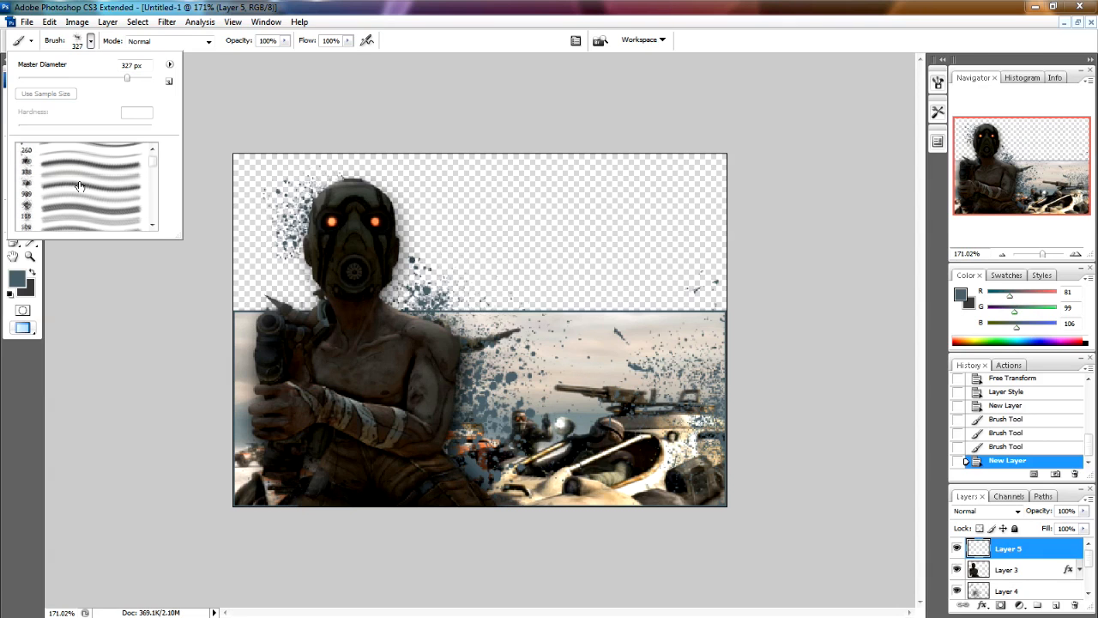
scroll(down, 3)
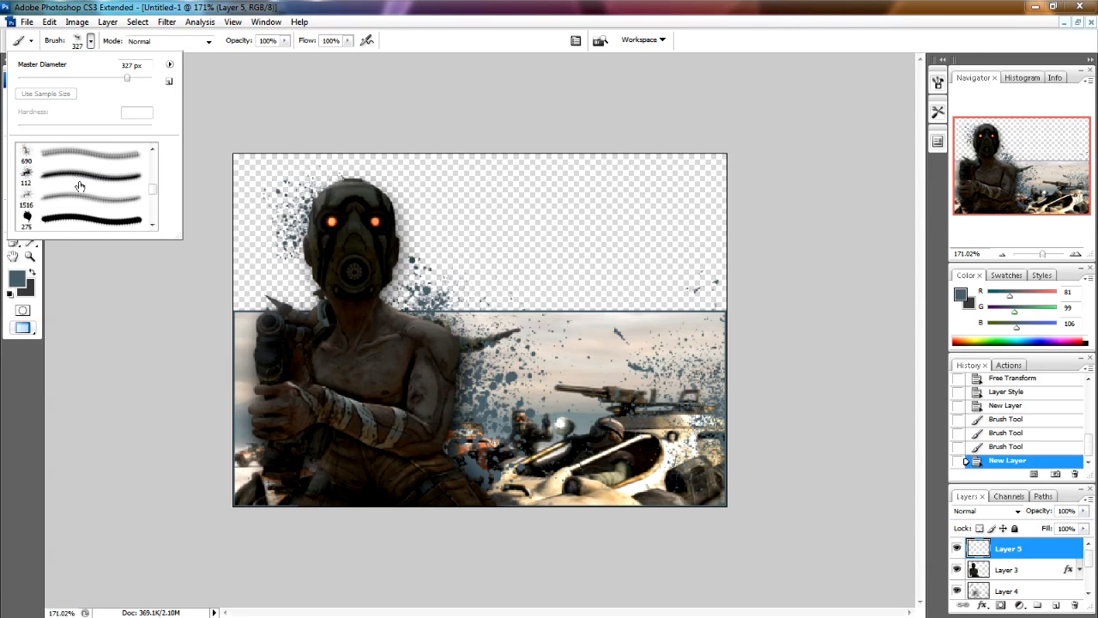
scroll(down, 3)
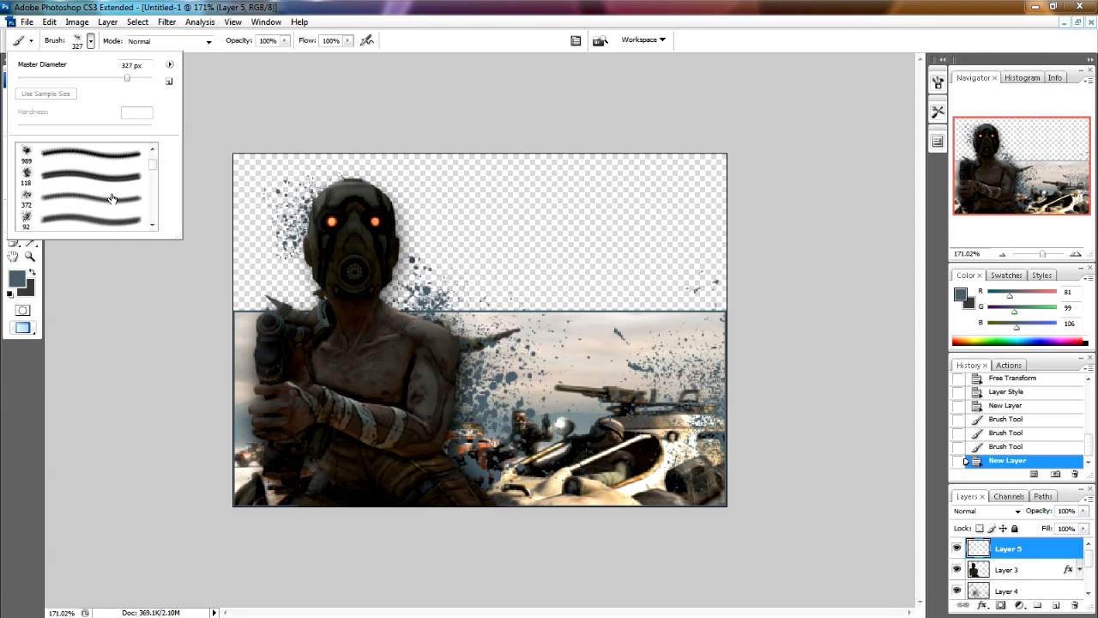
scroll(down, 3)
text(BORDERLANDS)
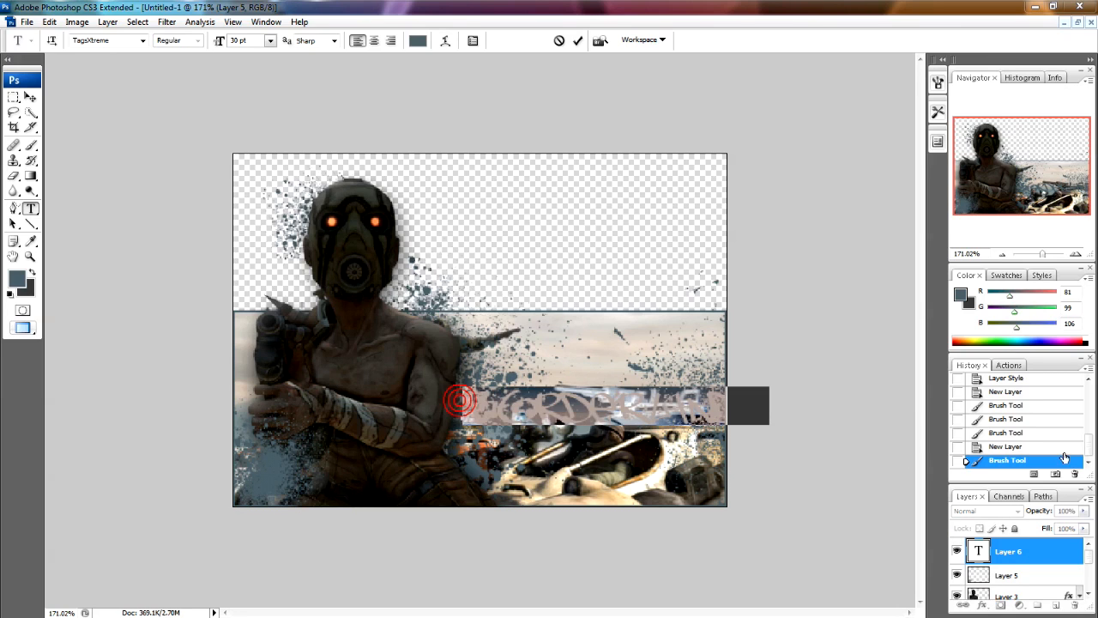
Open the text colour picker to recolour the graffiti title lettering.
click(418, 40)
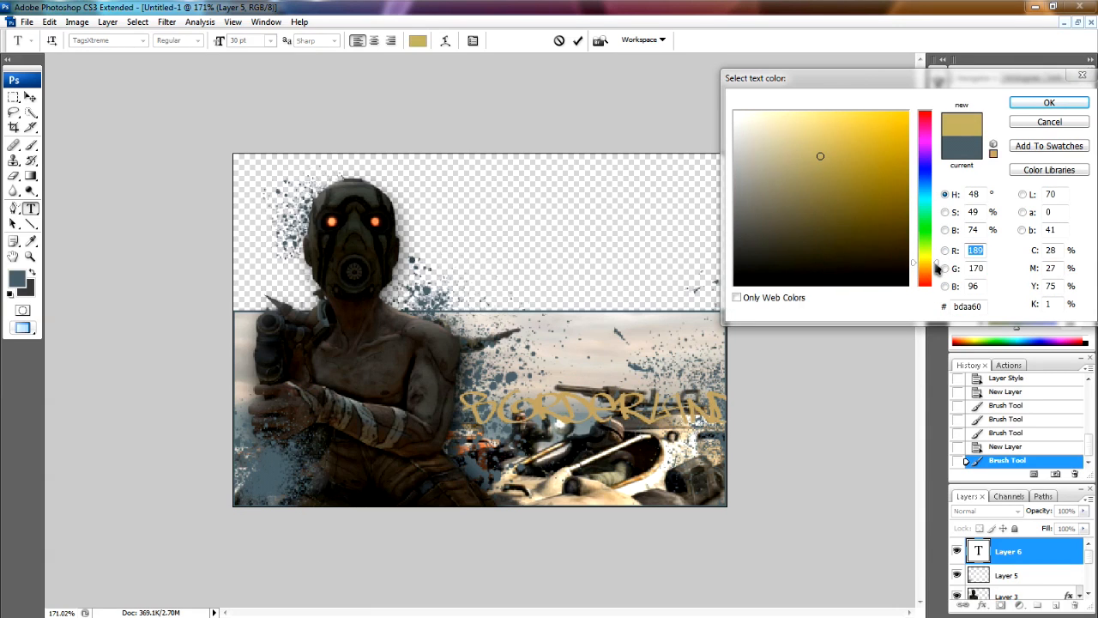
Try several gold and yellow shades, settling on muted golden yellow a38a45.
click(850, 170)
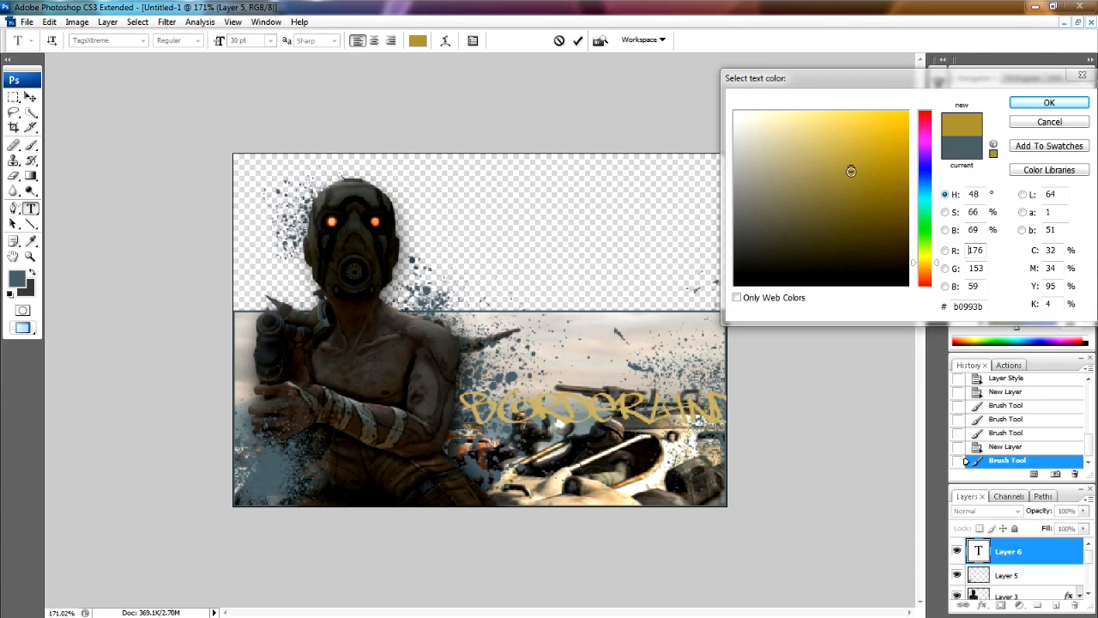
click(844, 125)
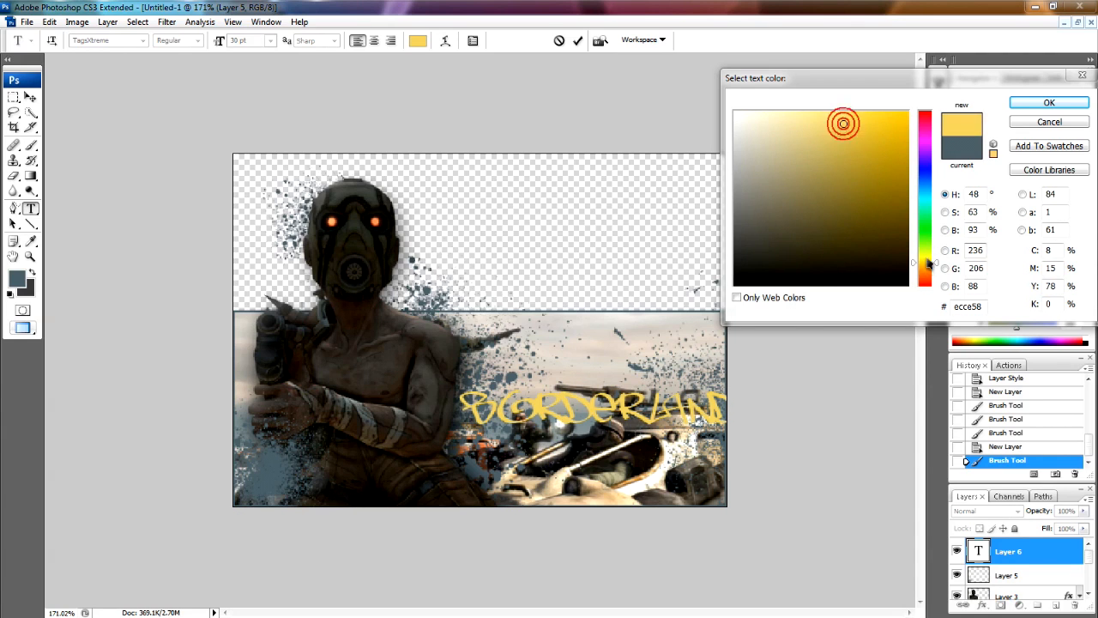
click(836, 139)
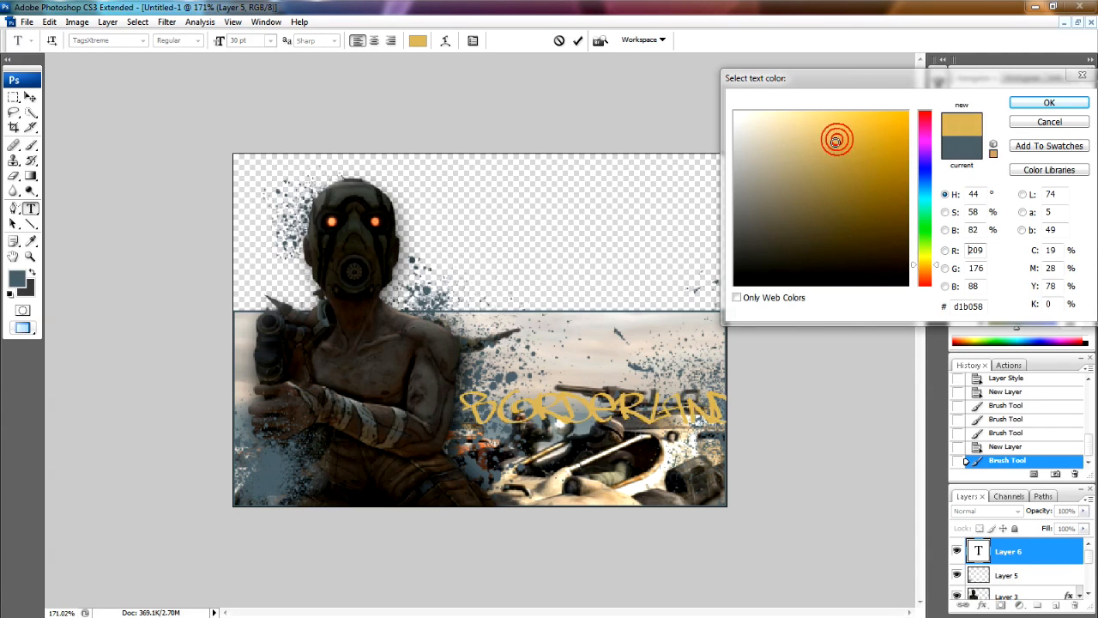
click(832, 153)
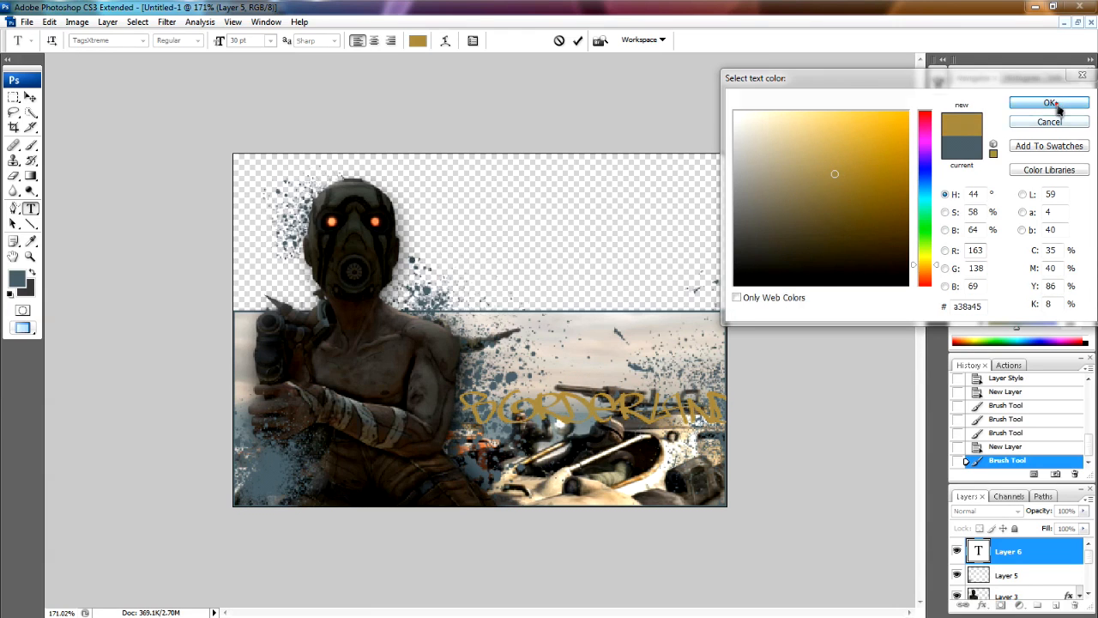
Confirm the golden colour and apply a roughly -26° rotation to the BORDERLANDS text.
click(1048, 103)
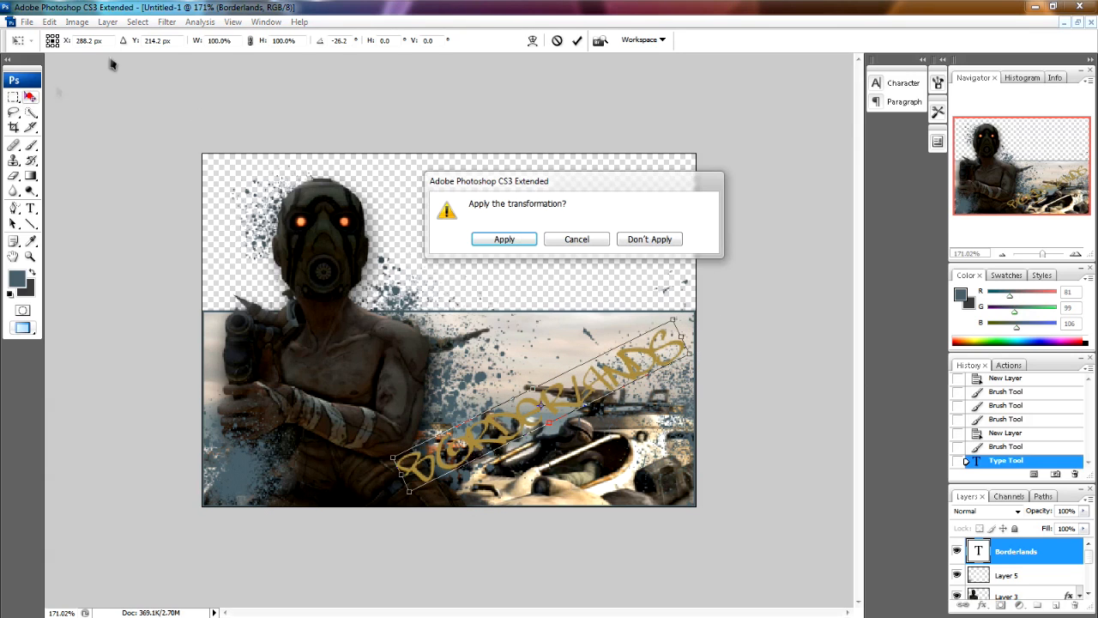
click(504, 239)
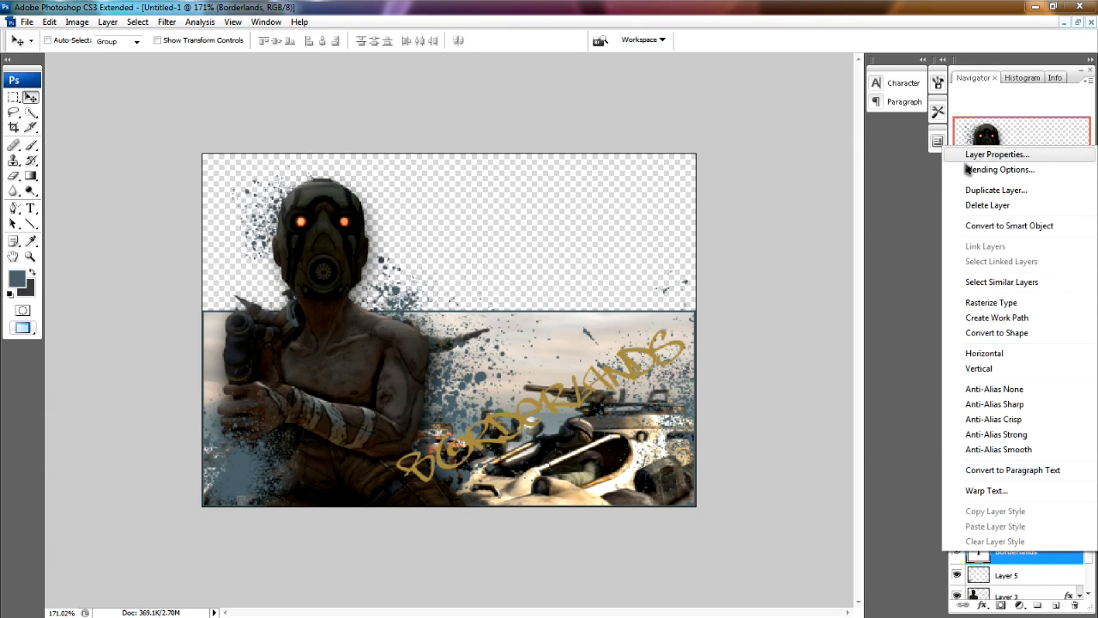
Enable a dark drop shadow on the BORDERLANDS layer with adjusted distance, spread and size.
click(989, 169)
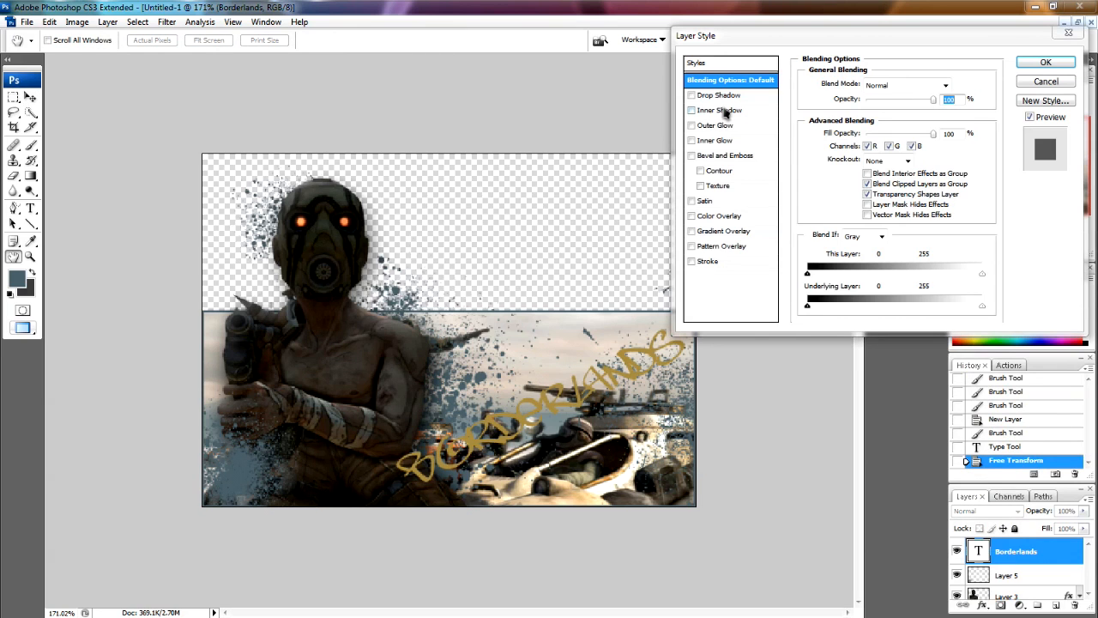
click(716, 94)
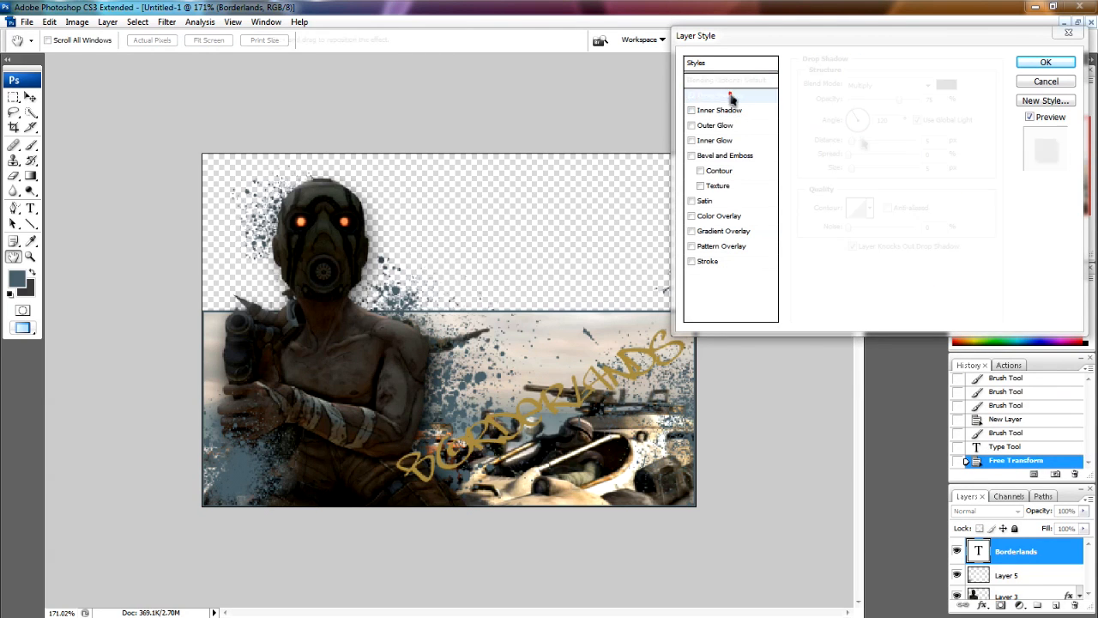
click(706, 94)
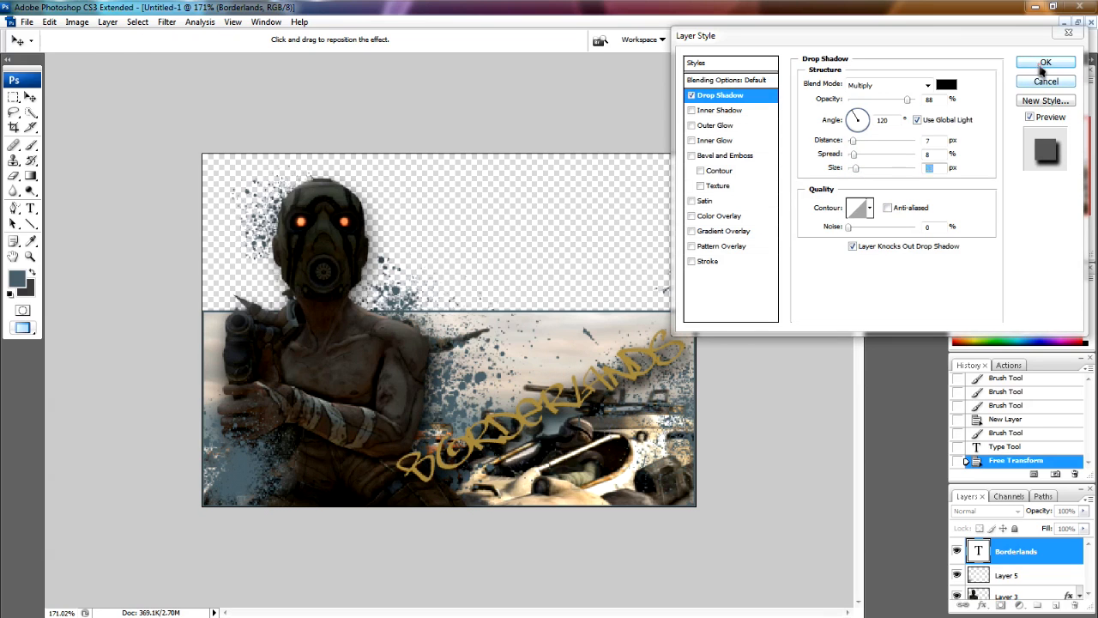
click(1022, 61)
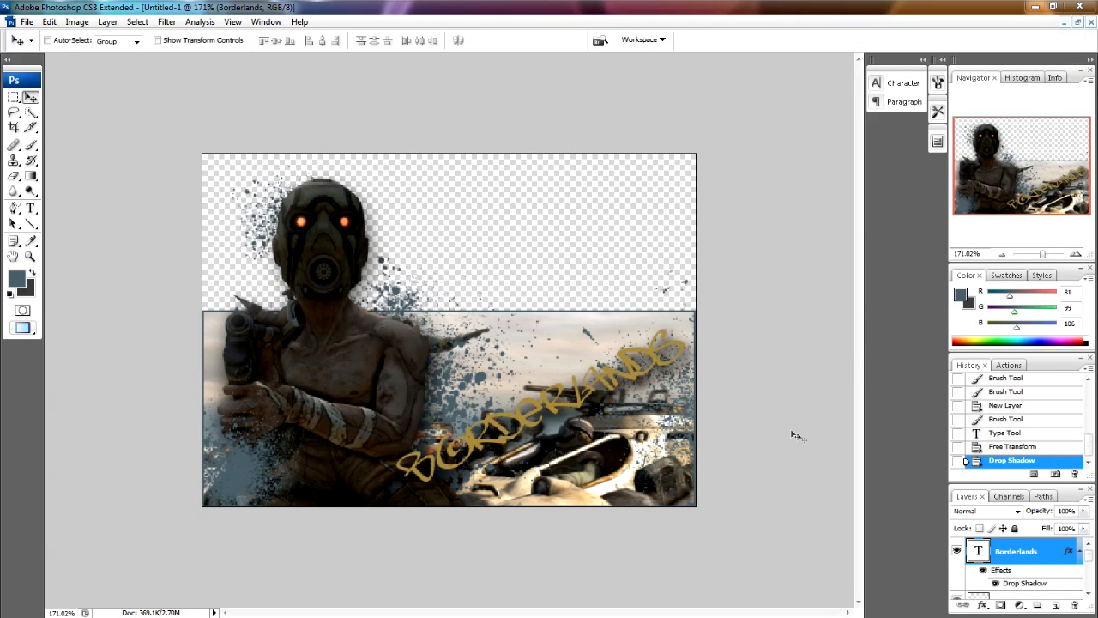
Outline the BORDERLANDS text with a 1 px dark grey stroke.
right_click(1010, 550)
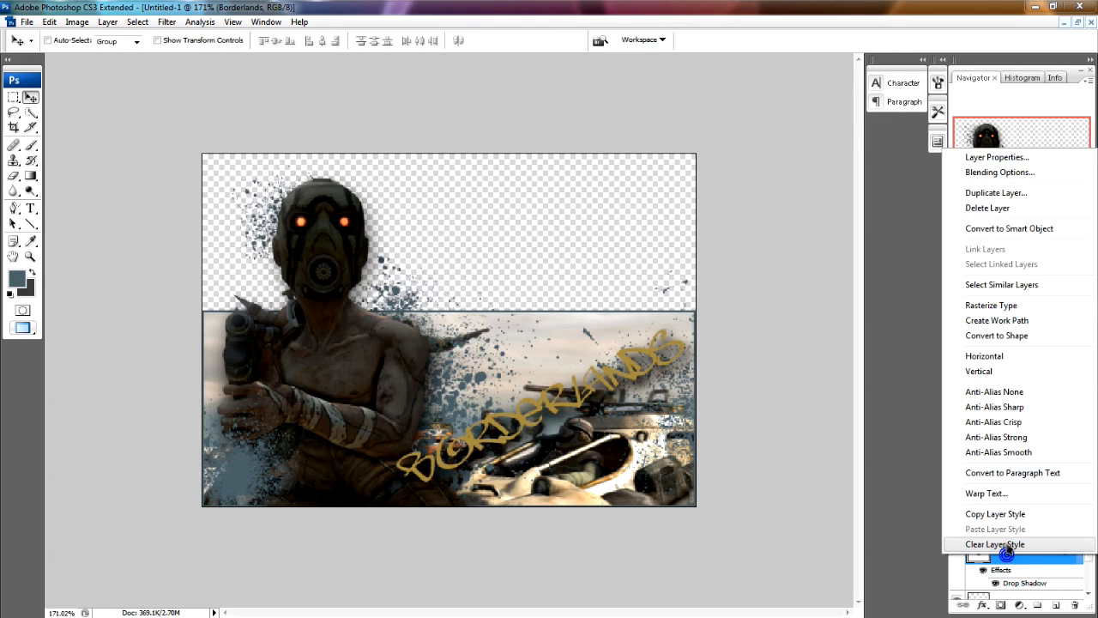
click(999, 172)
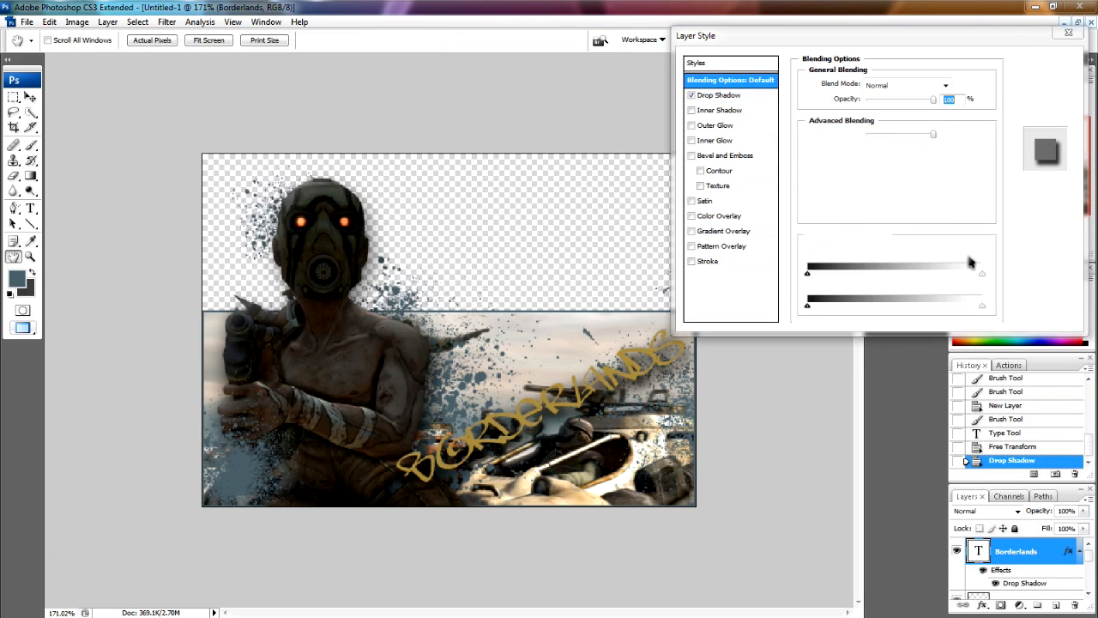
click(721, 261)
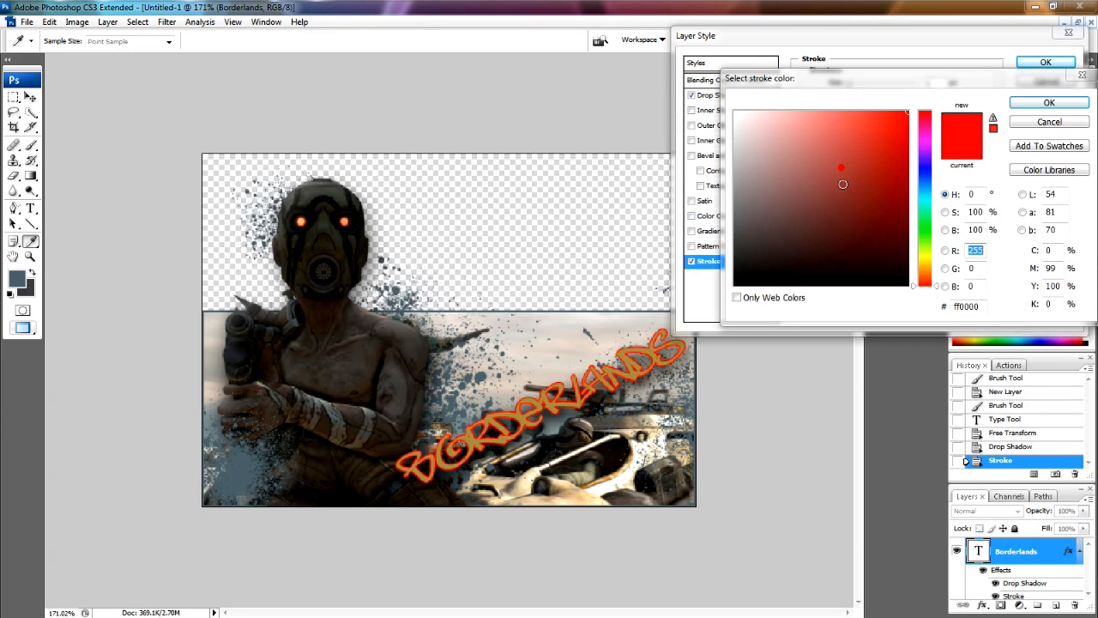
click(739, 244)
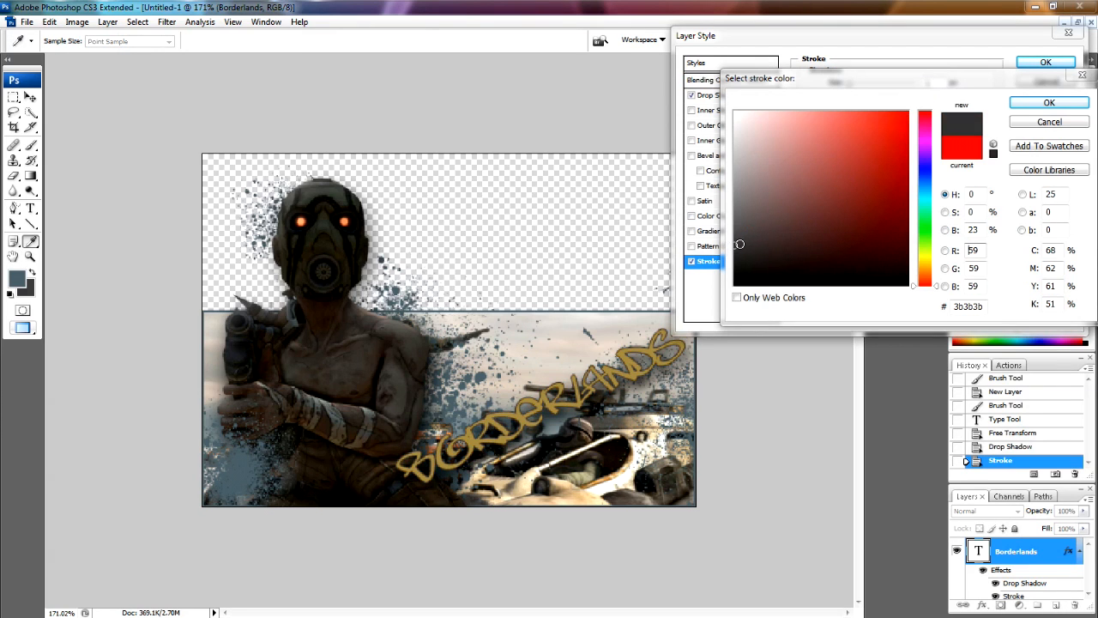
click(1045, 102)
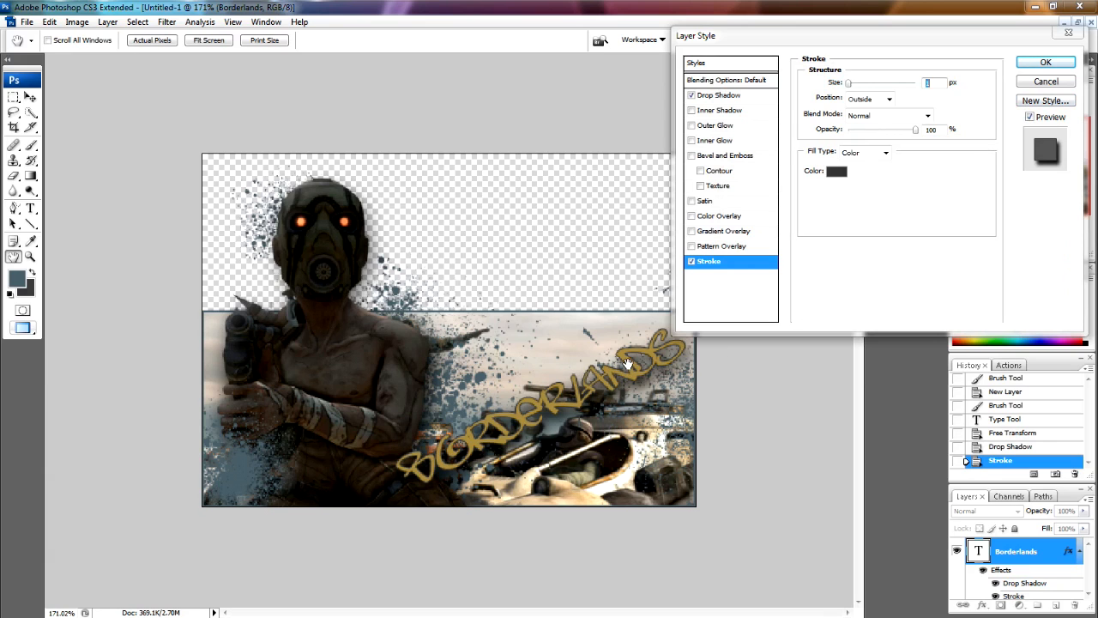
mouse_move(753, 344)
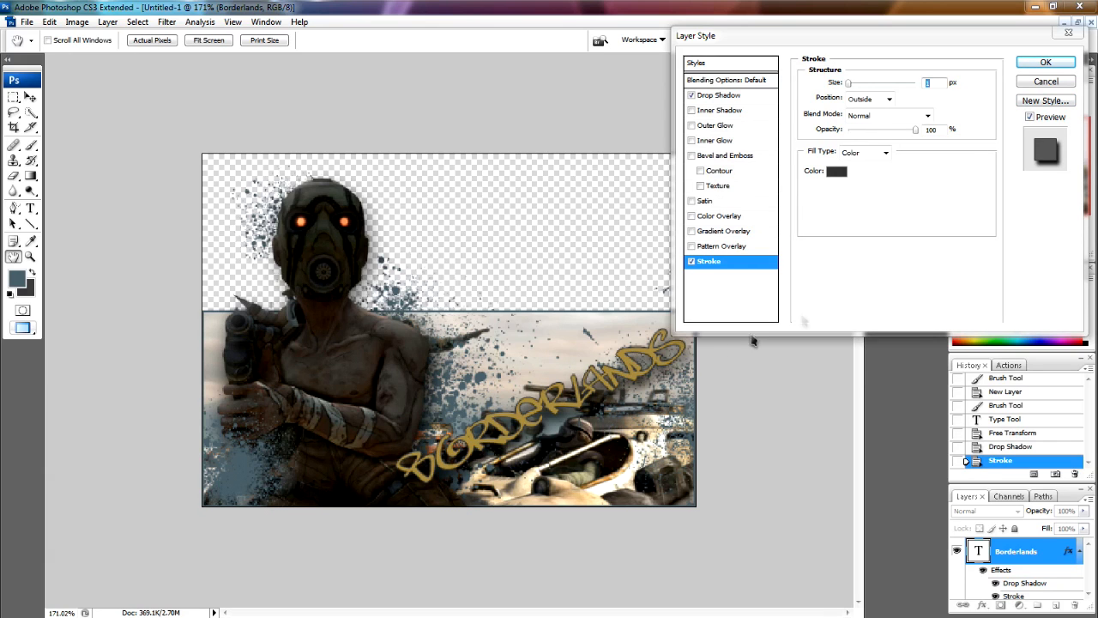
Add Bevel and Emboss to BORDERLANDS with increased depth and 7 px size.
click(723, 155)
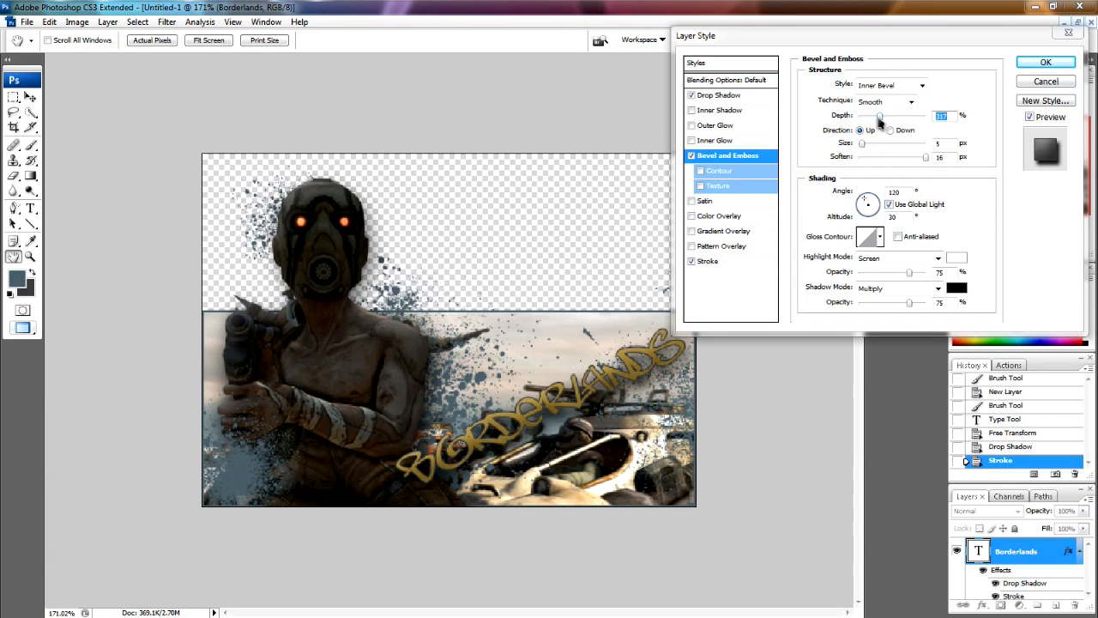
drag(880, 115, 910, 114)
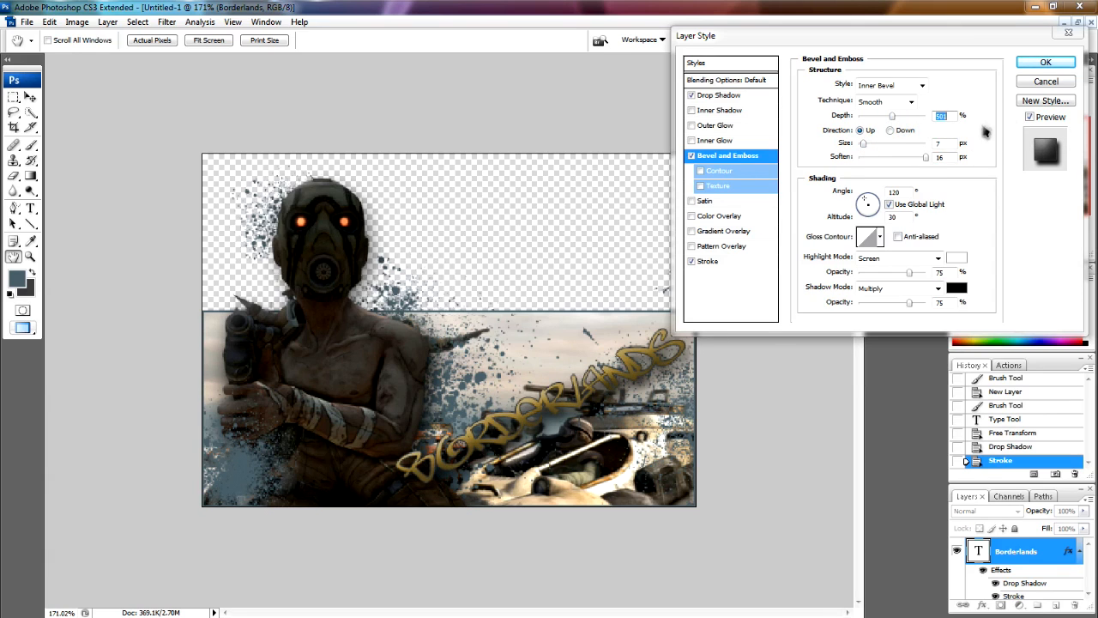
click(1043, 61)
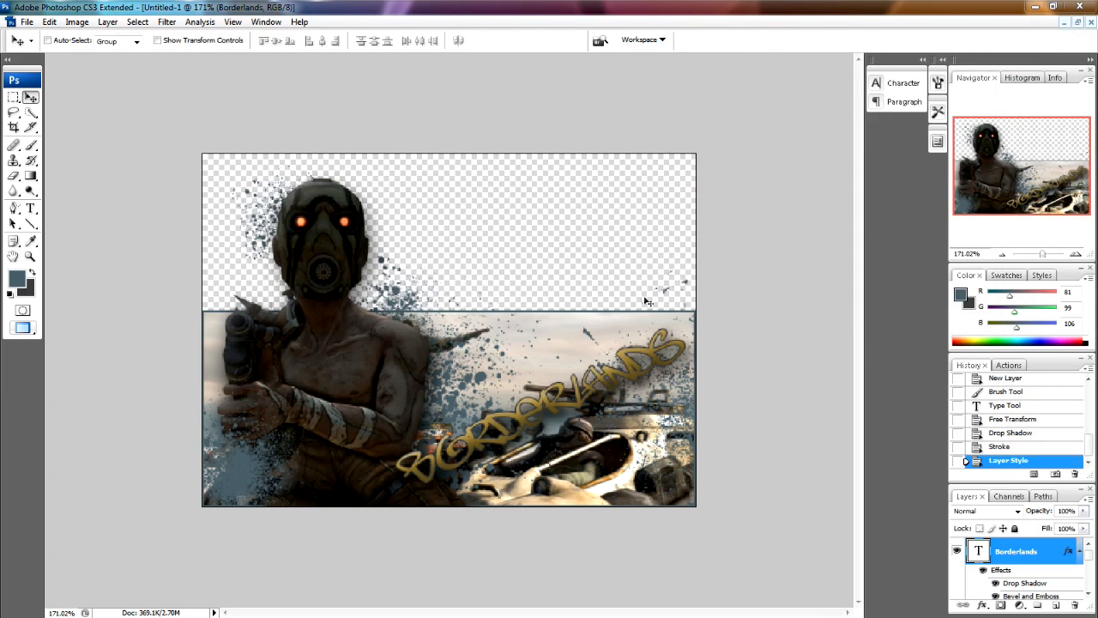
mouse_move(673, 268)
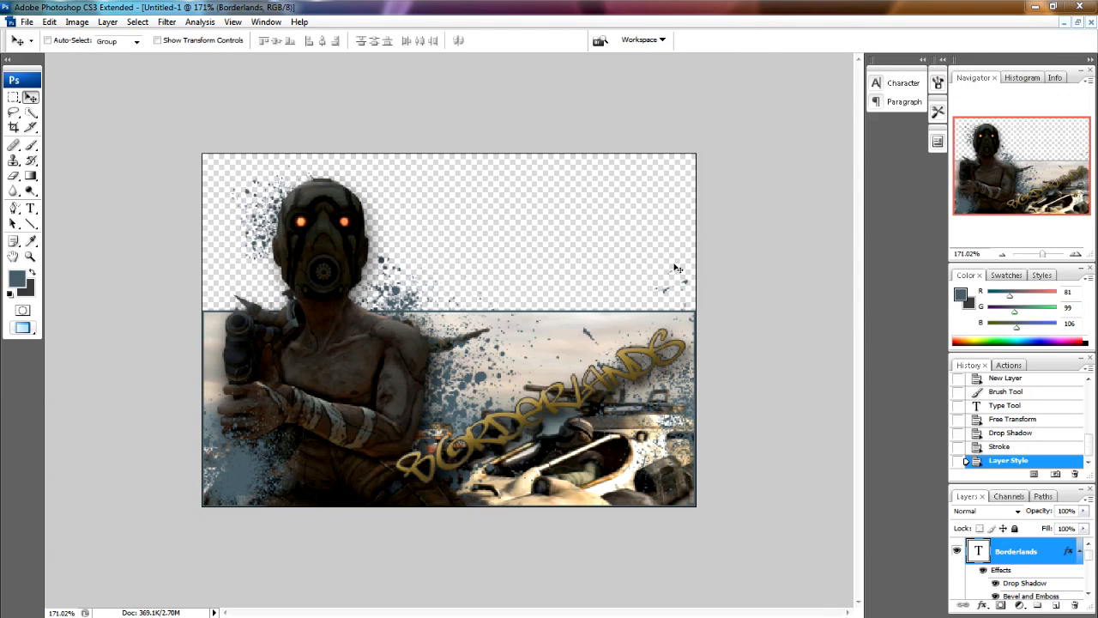
mouse_move(54, 56)
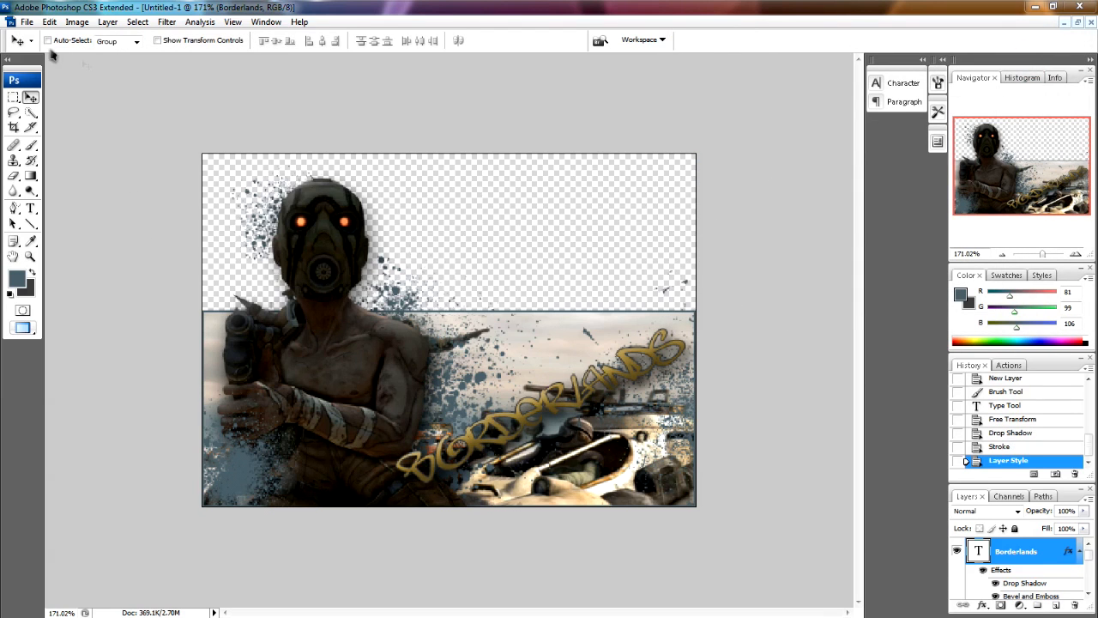
Save the banner as Borderlands sig 2.psd with maximum compatibility in the signature tutorial folder.
click(40, 22)
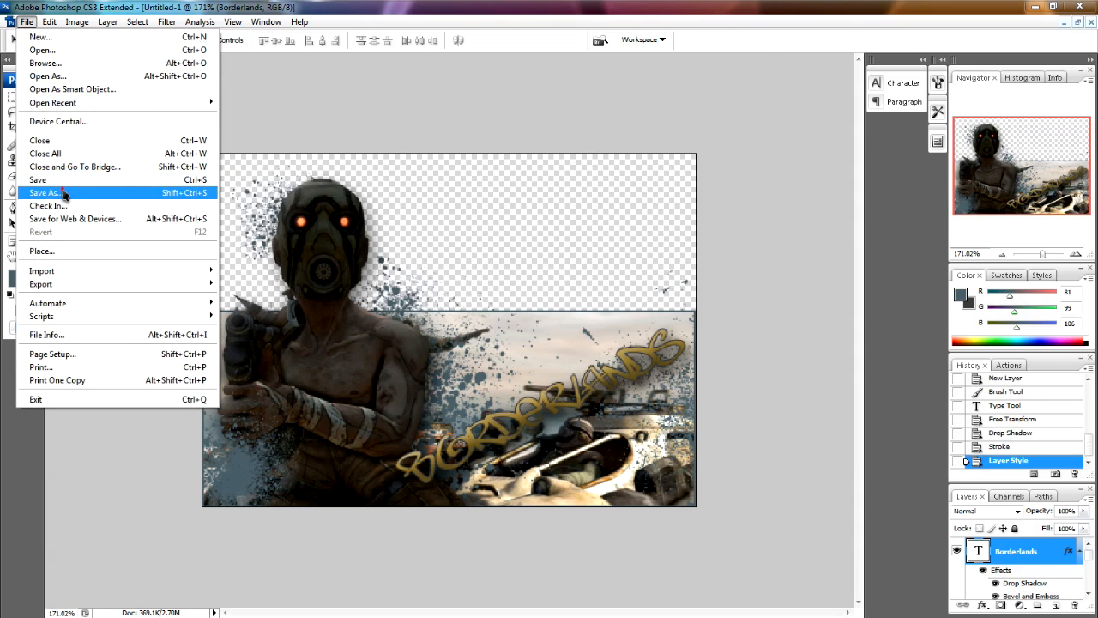
click(43, 192)
text(Borderlands sig 2.psd)
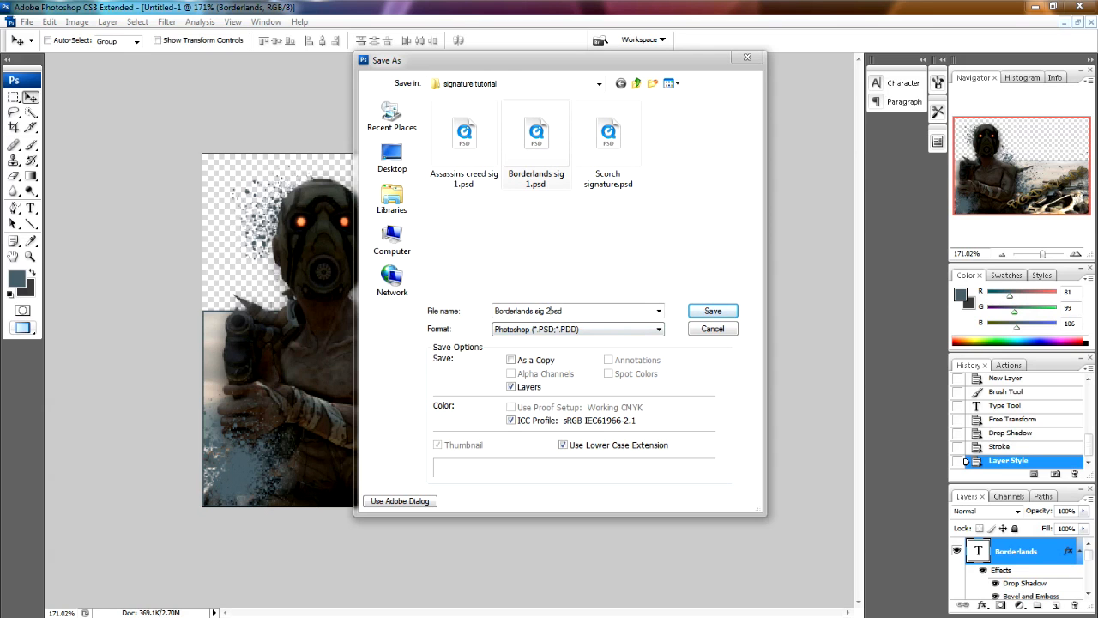
click(712, 310)
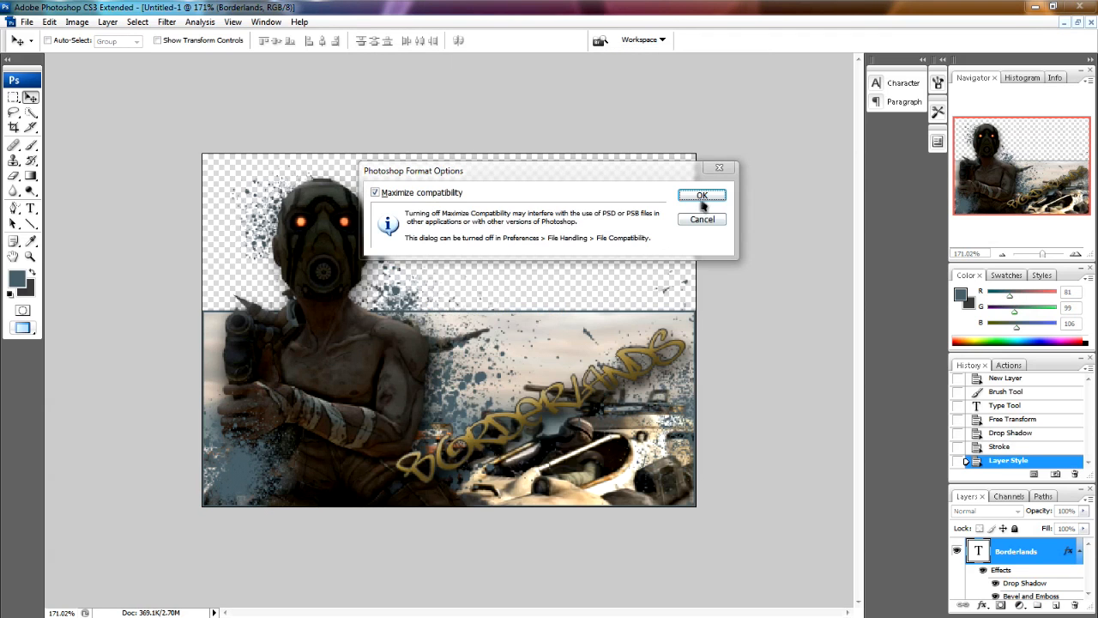
click(702, 196)
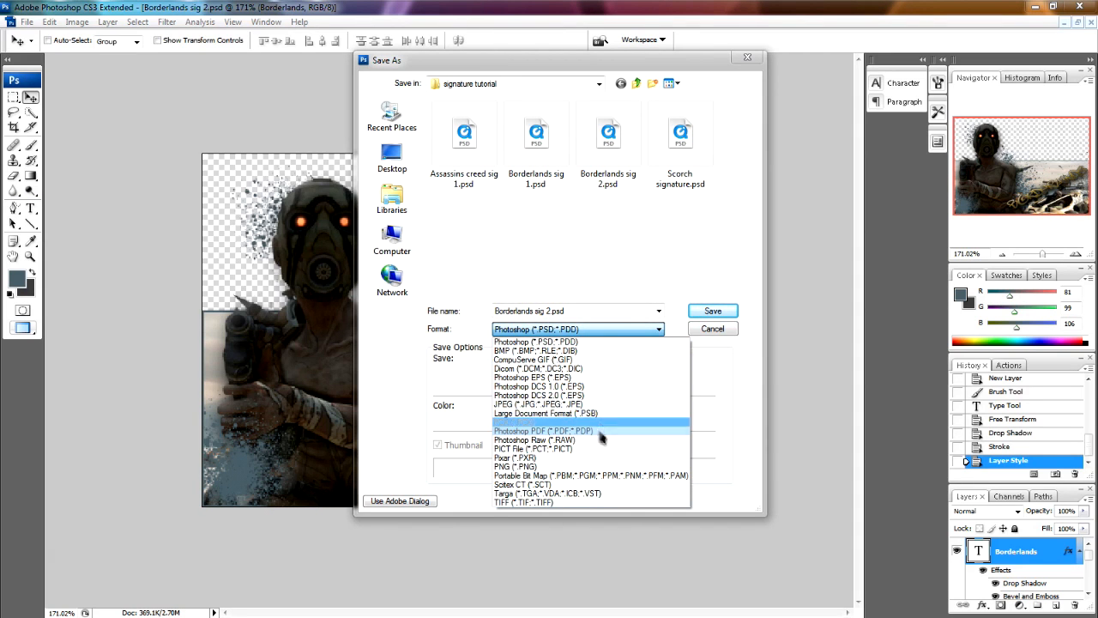
mouse_move(589, 359)
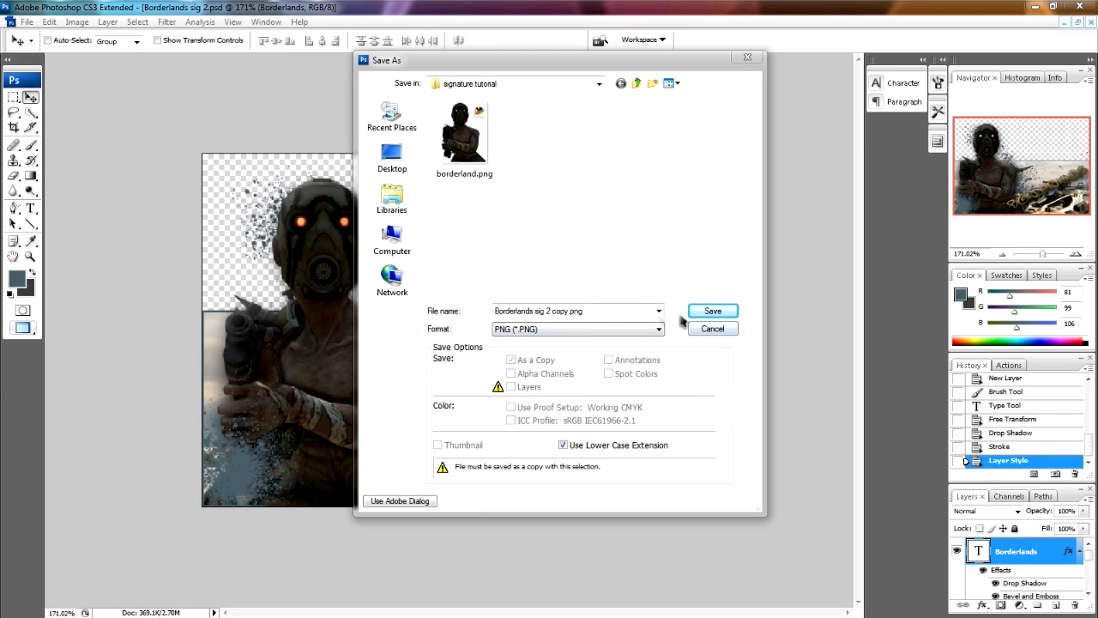
mouse_move(744, 343)
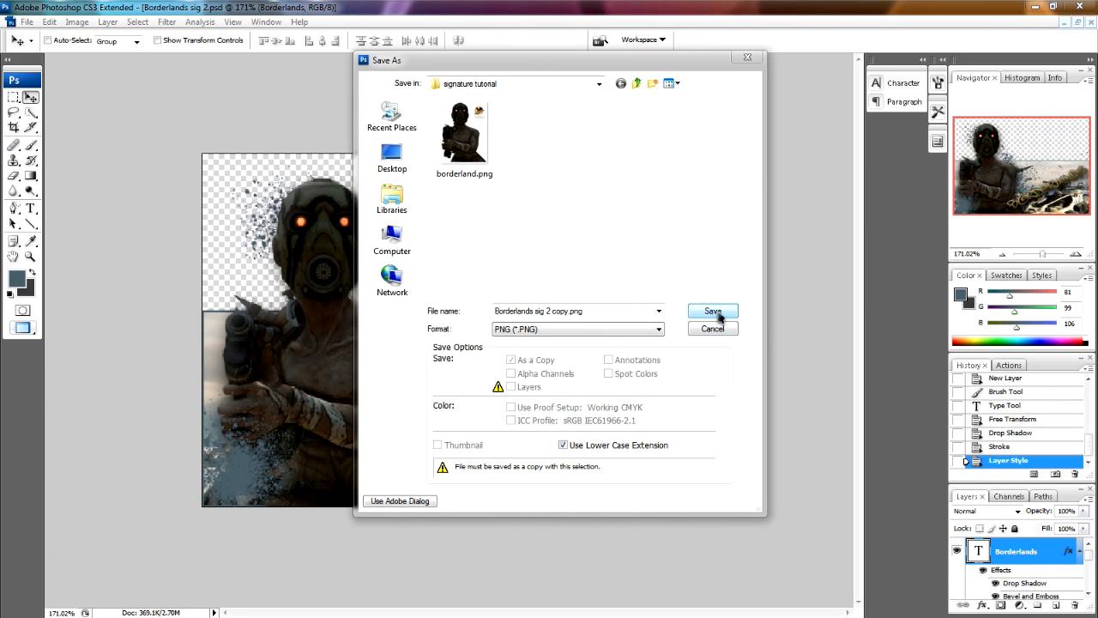
Save the PNG copy as Borderlands sig 2 copy.png.
click(713, 311)
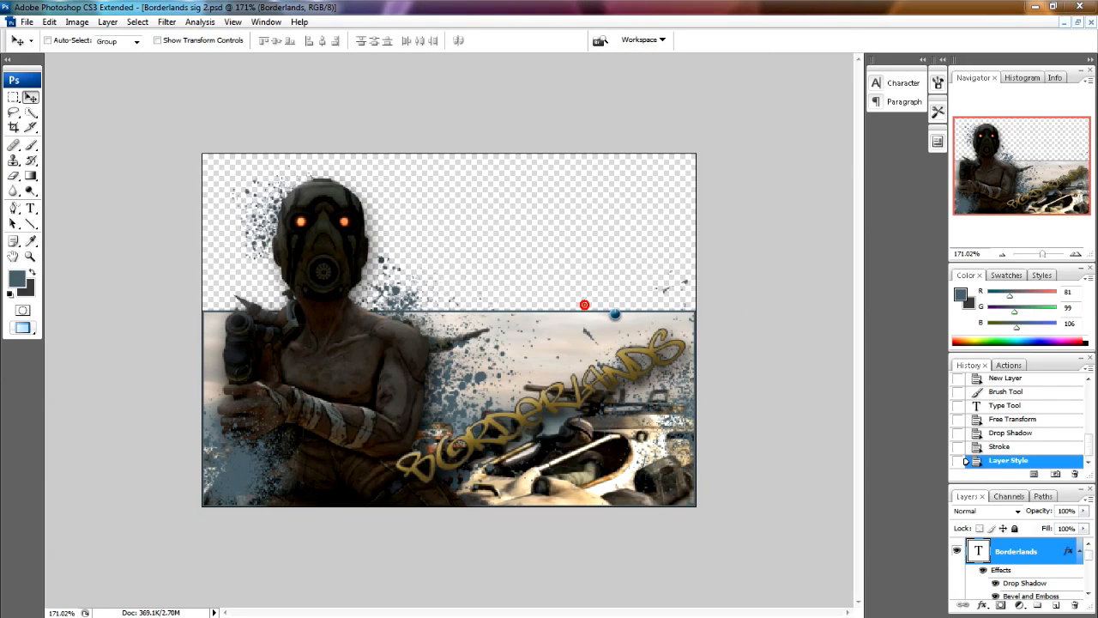